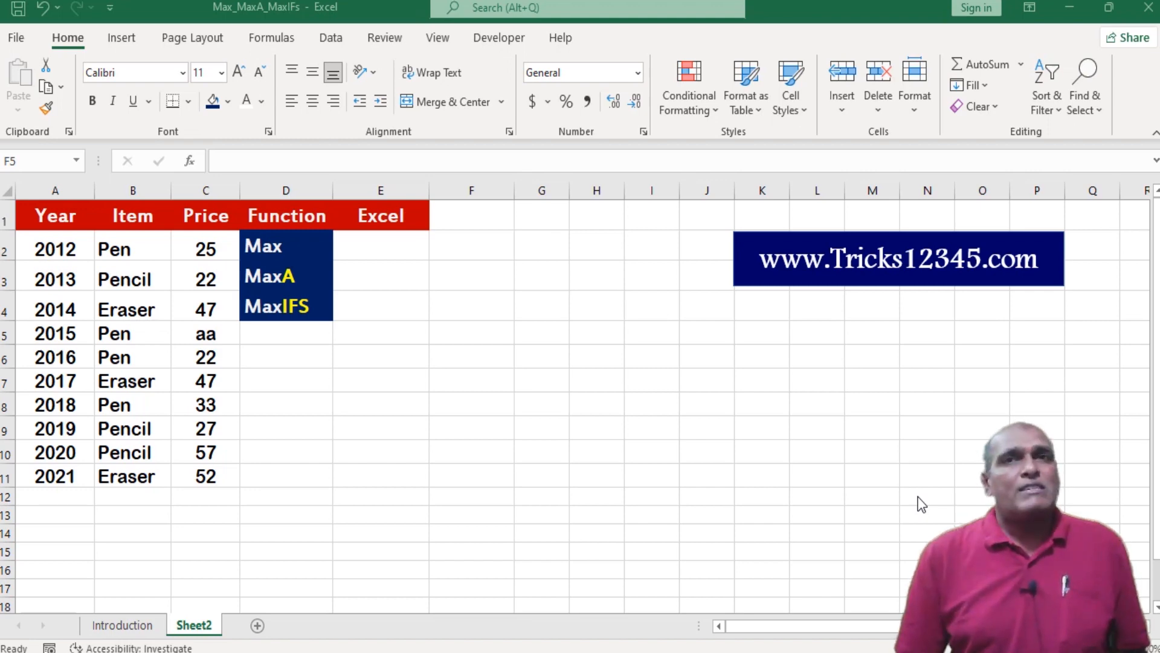
mouse_move(679, 496)
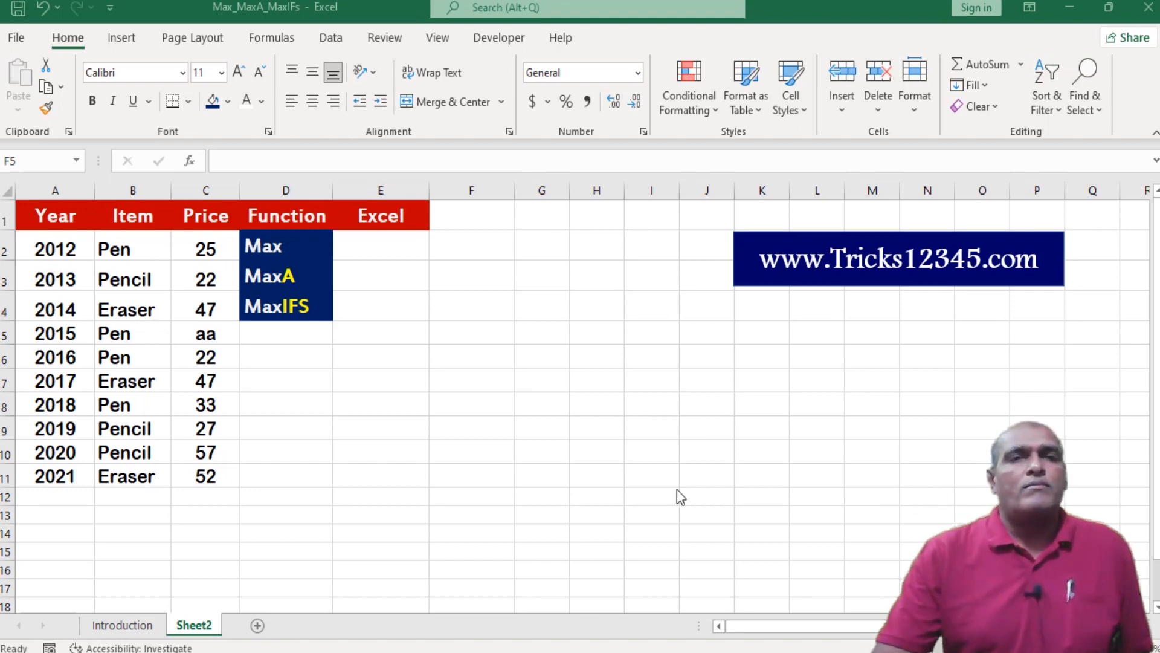
Step: Browse the Formulas tab's More Functions > Statistical list for MAX, MAXA and MAXIFS
left_click(471, 333)
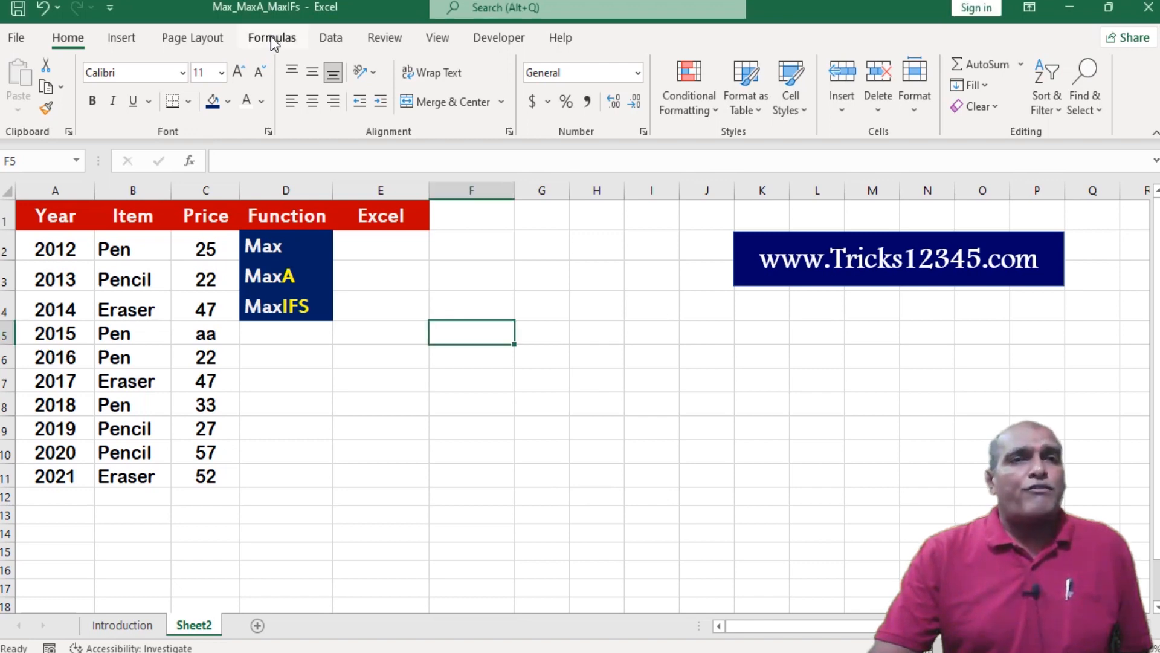
left_click(271, 38)
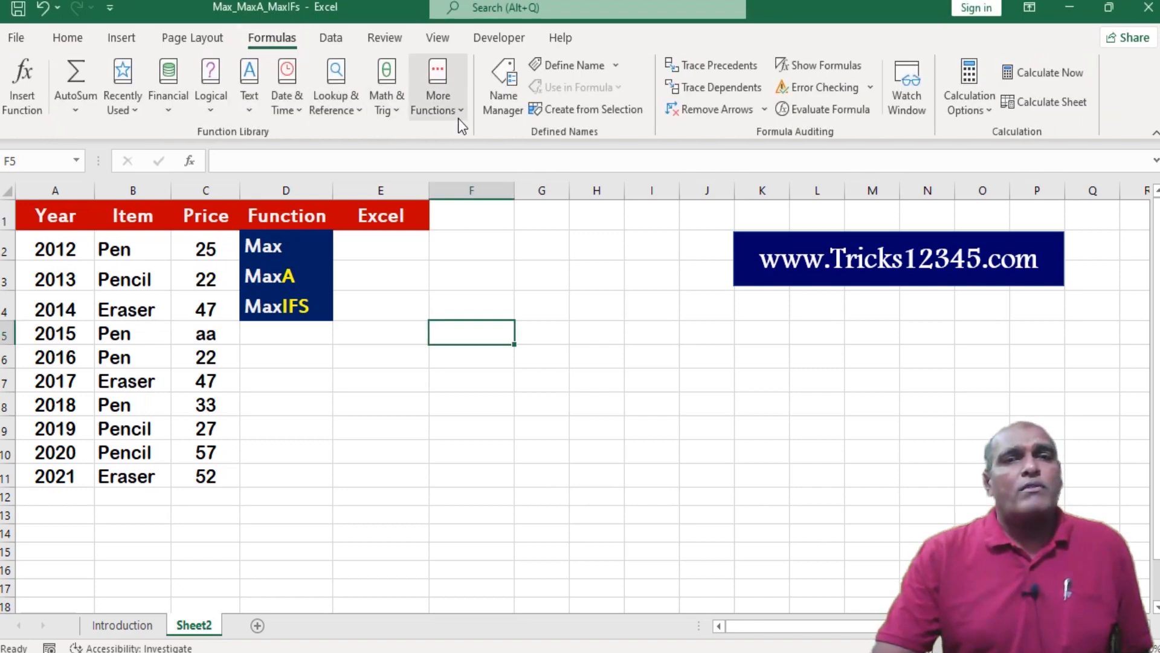
left_click(438, 86)
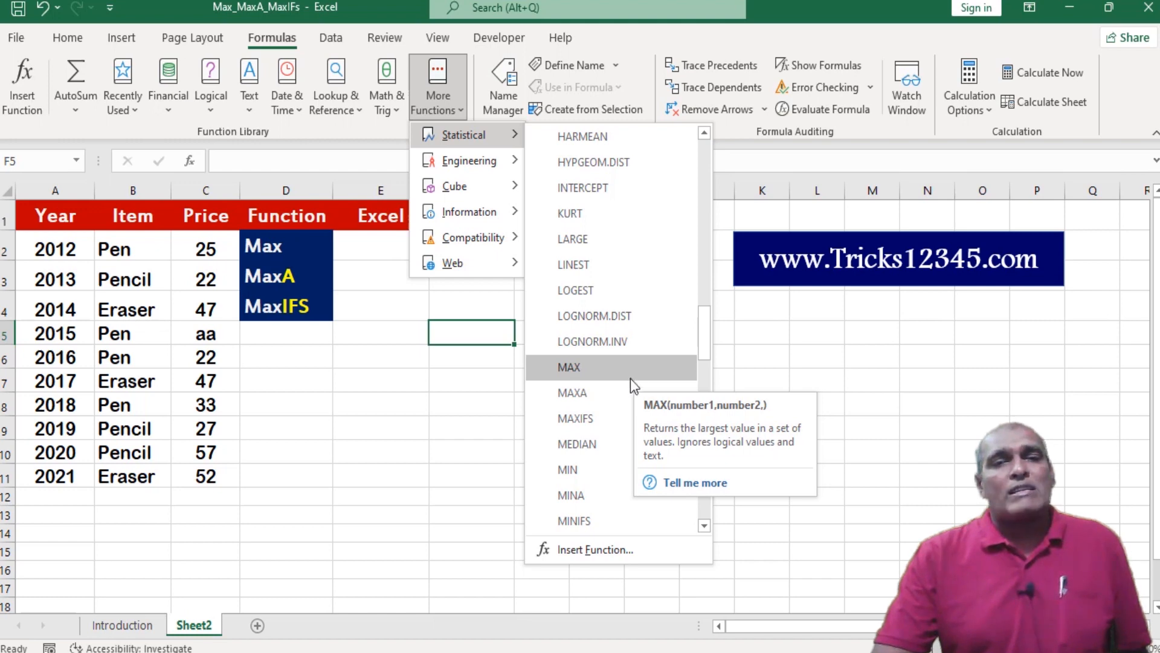
mouse_move(617, 418)
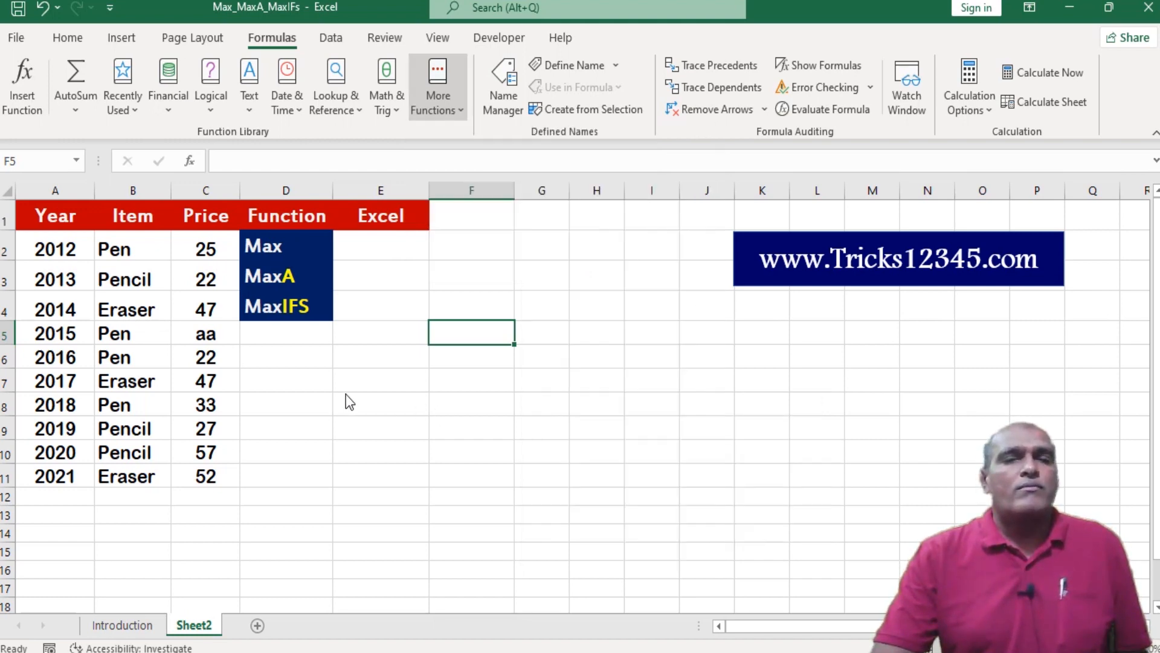
Step: Enter =MAX(C2:C11) in E2 through Function Arguments, returning 57
left_click(380, 248)
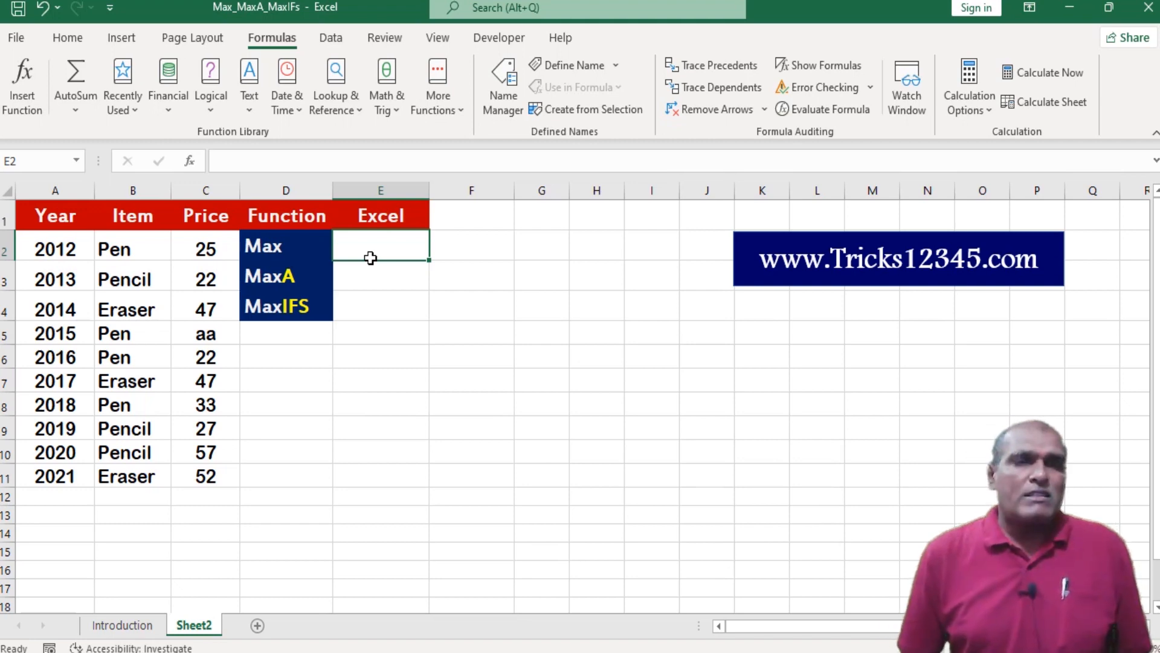
type("=max")
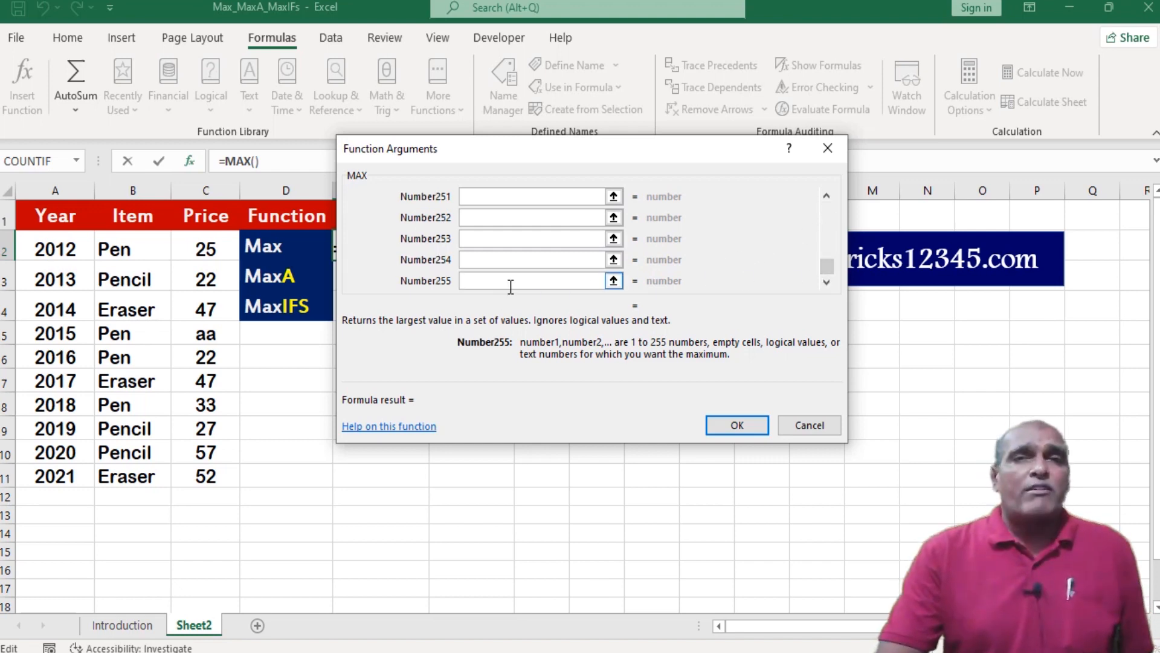
scroll("up", 3)
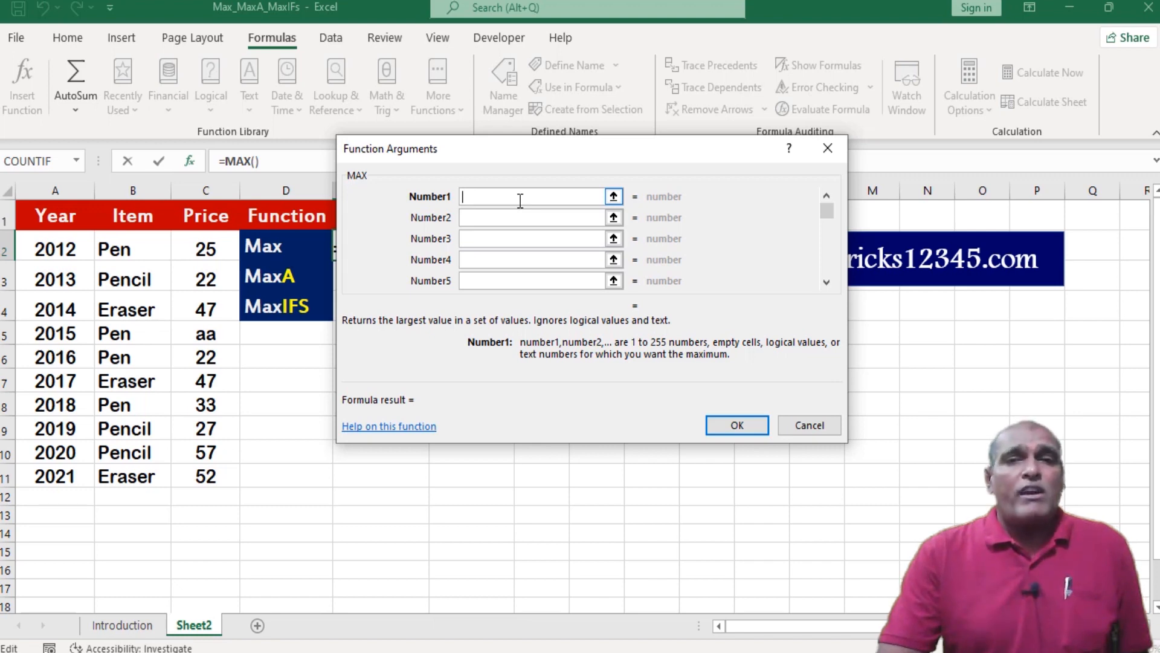
mouse_move(210, 326)
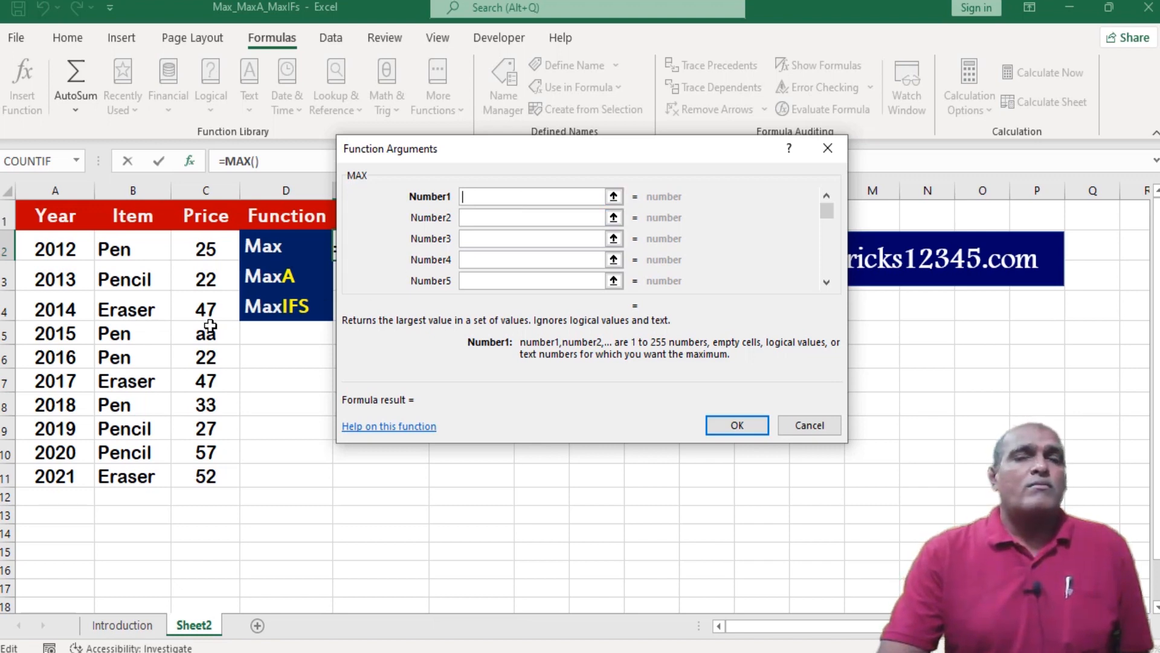
left_click(205, 247)
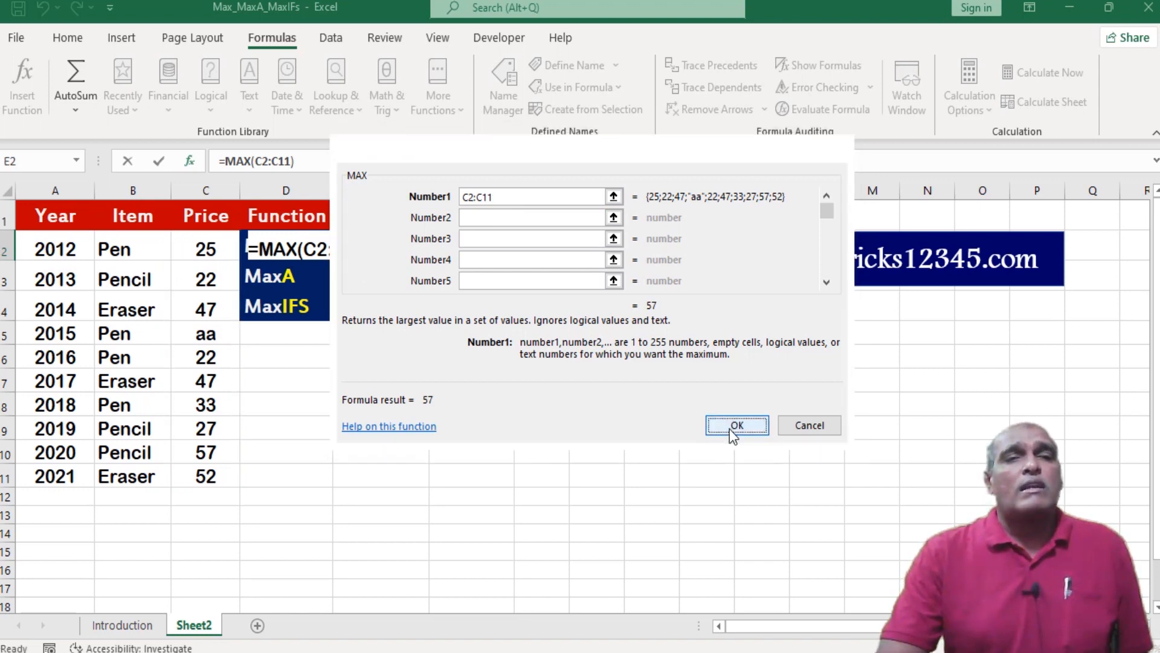
left_click(736, 426)
type("=")
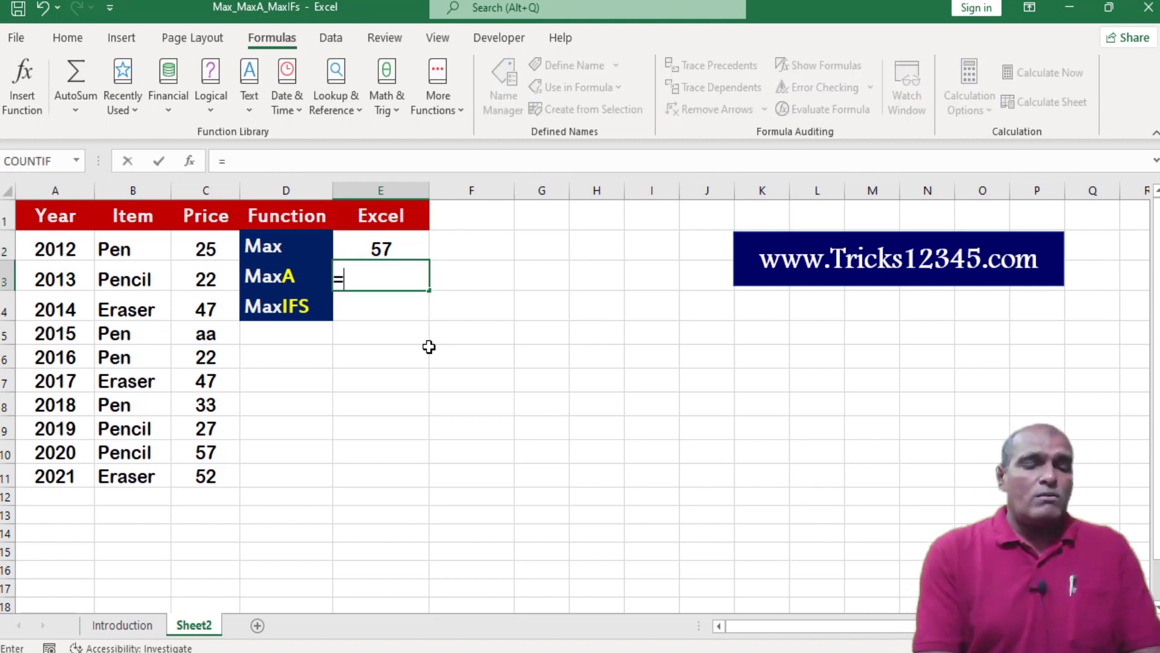
Step: Enter =MAXA(C2:C11) in E3, returning 57, and select E4
type("maxa")
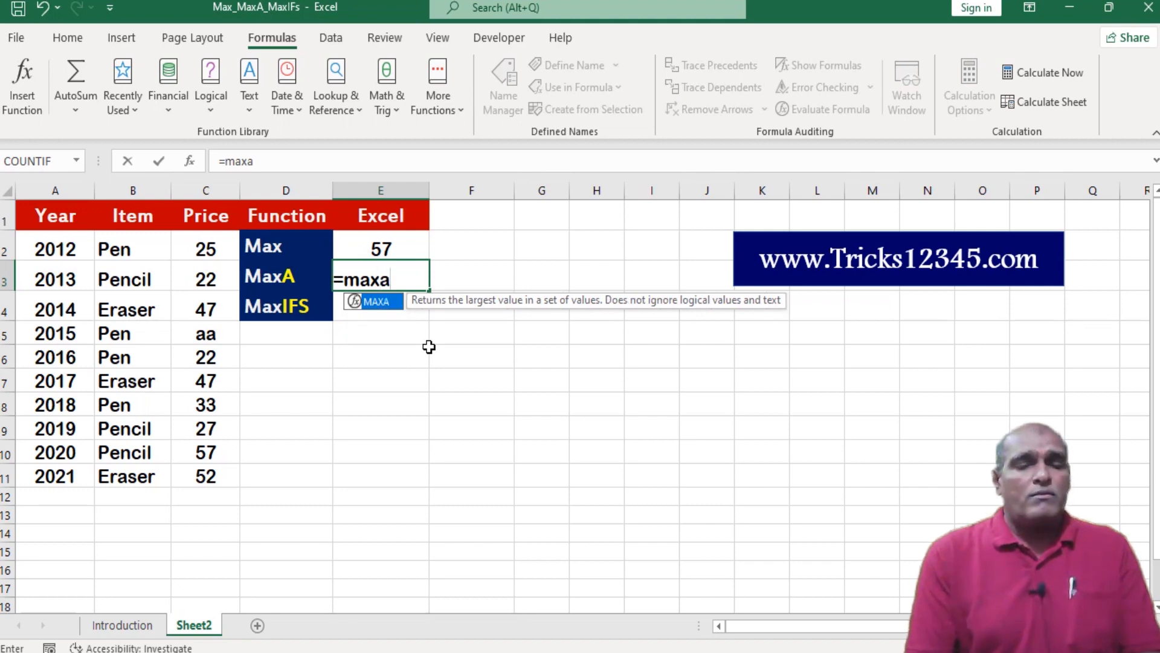
type("(C2:C11")
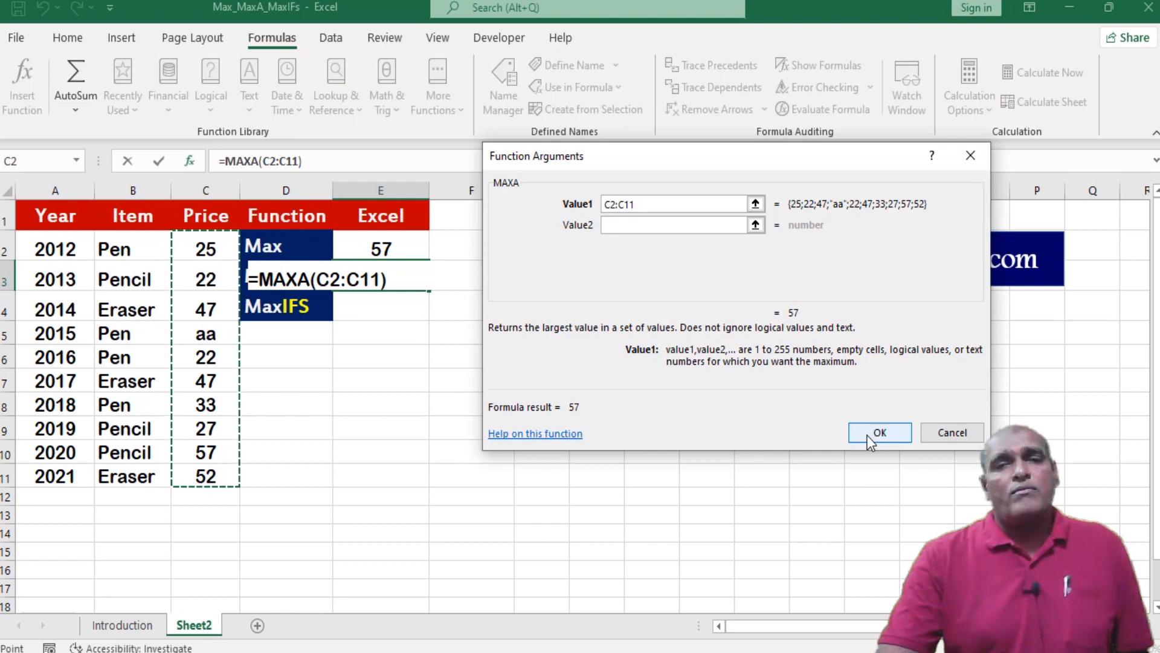
left_click(879, 432)
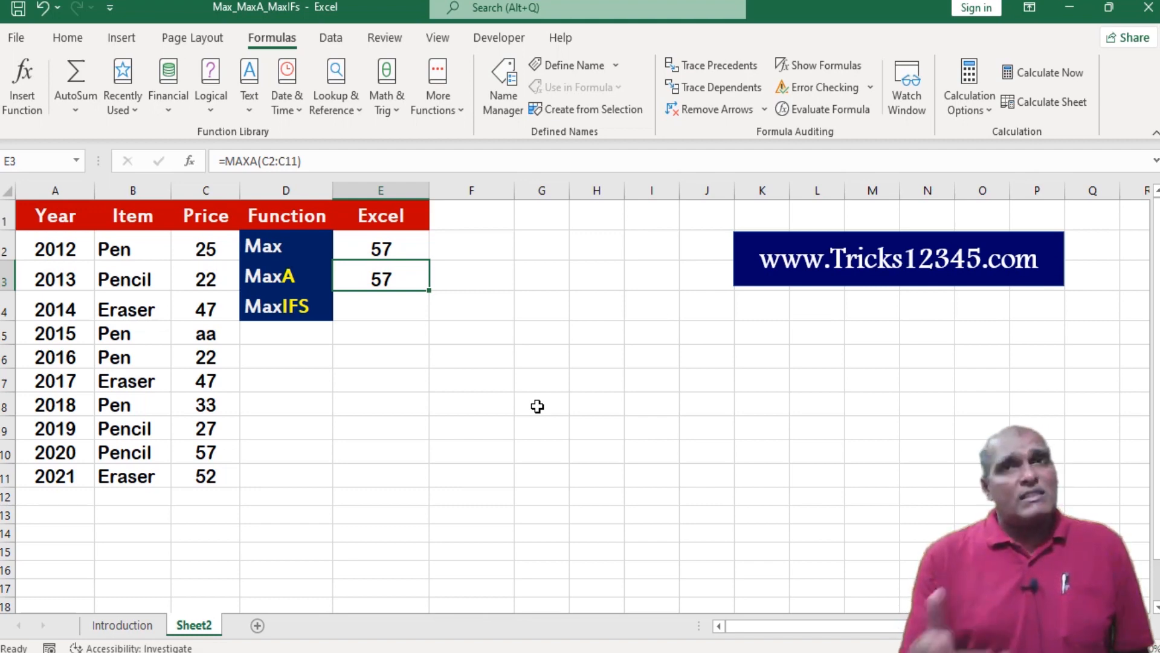
left_click(380, 306)
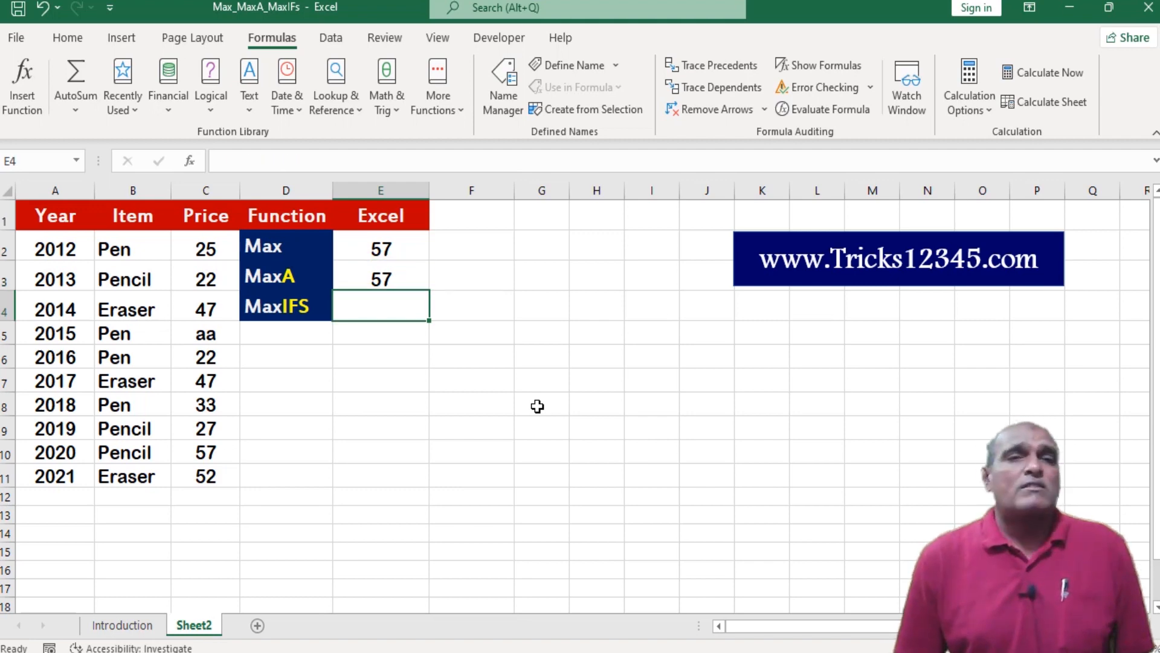
Step: Build a MAXIFS formula in E4 for Pencil prices in years after 2017, returning 57
type("=maxifs(")
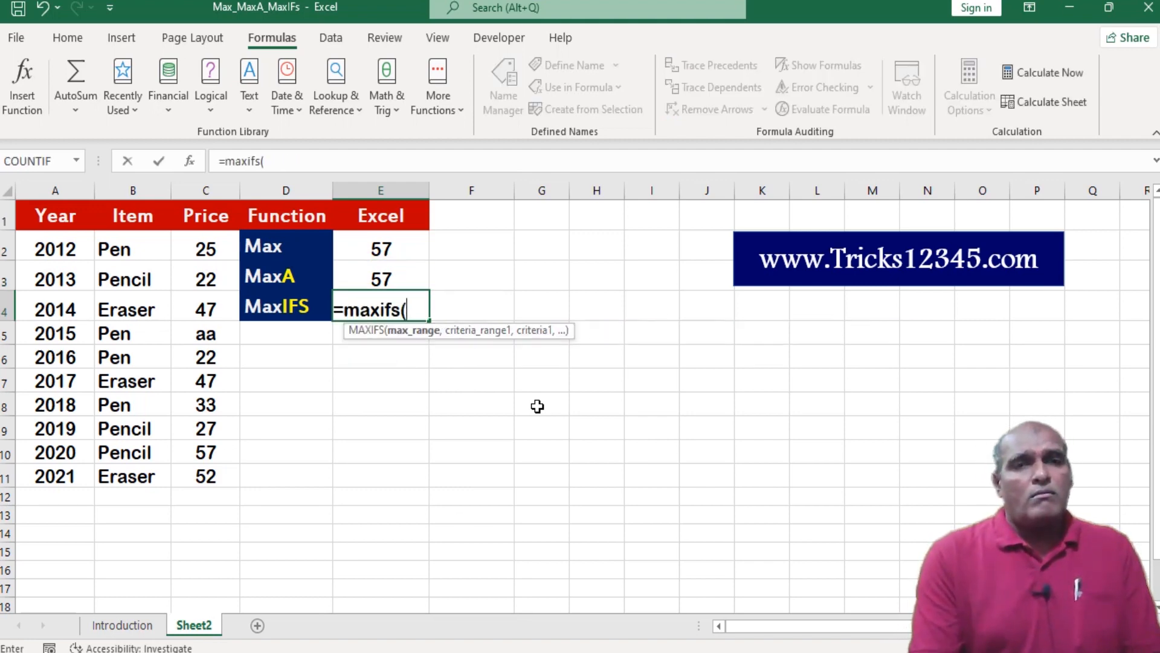
left_click(22, 84)
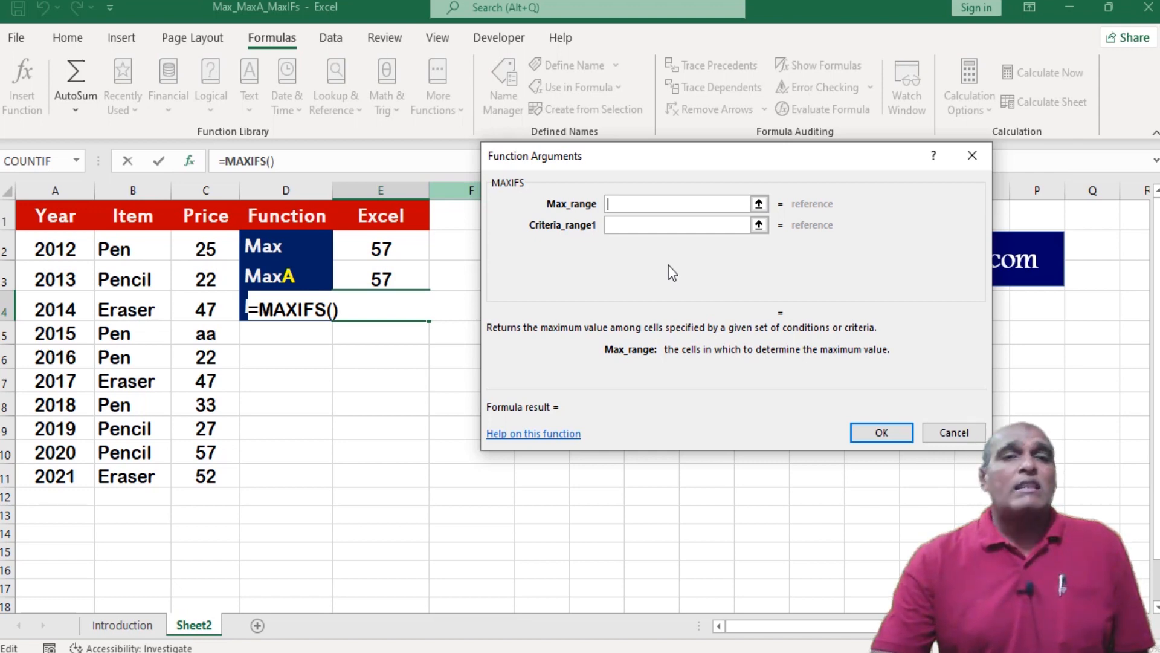
left_click(205, 248)
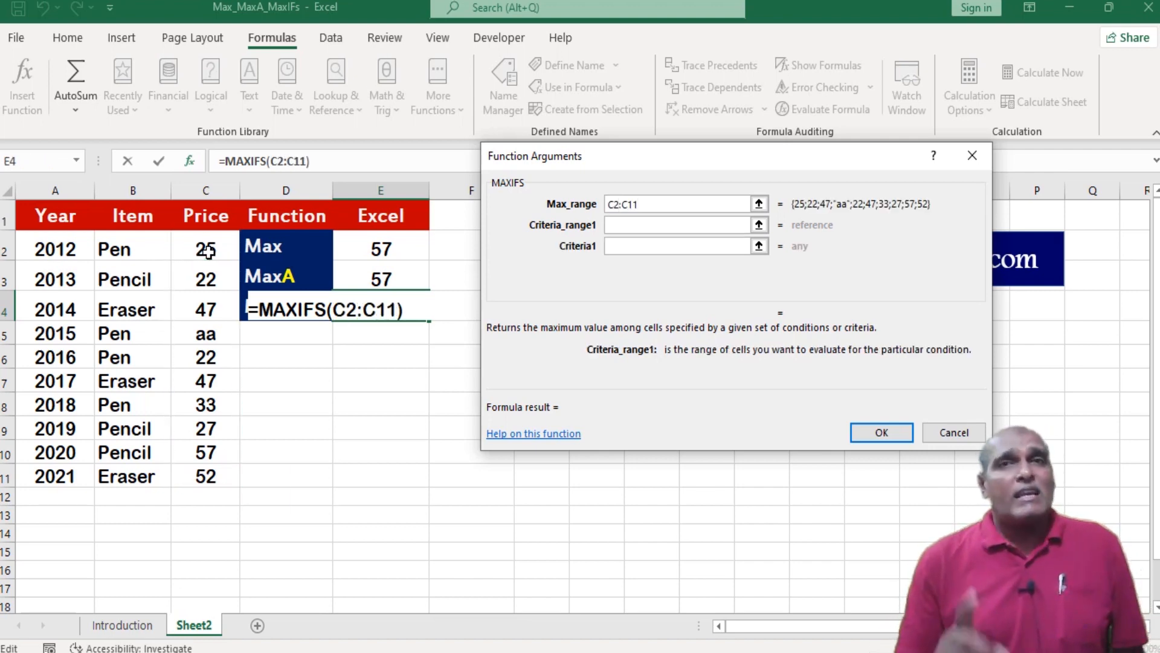
left_click(132, 248)
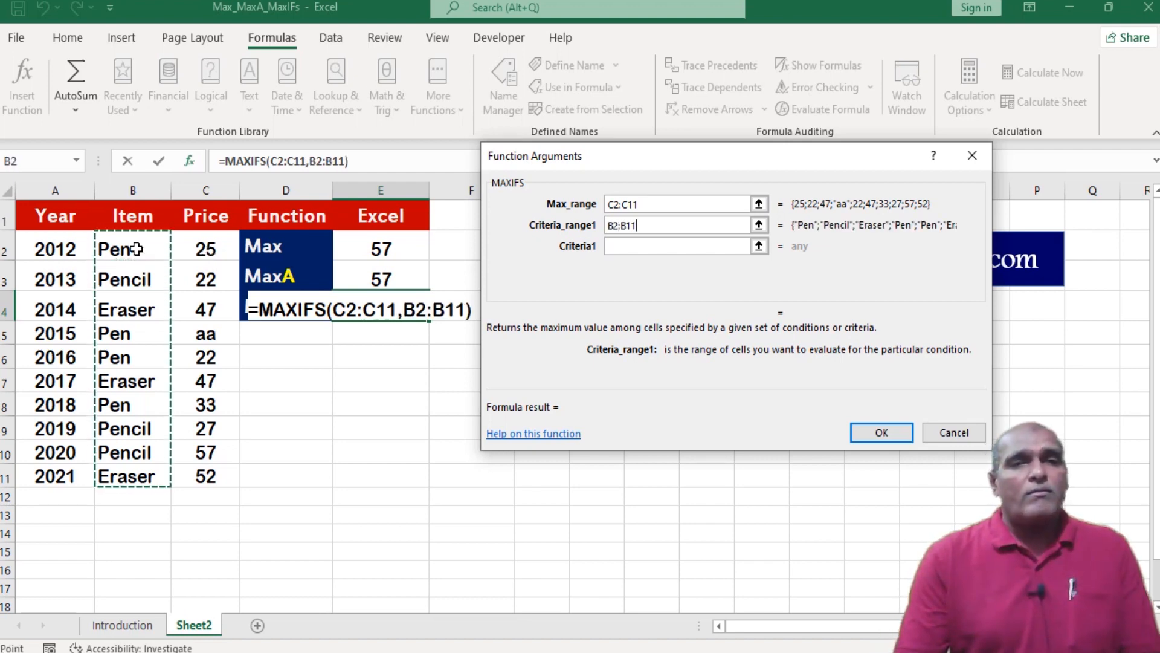
left_click(681, 246)
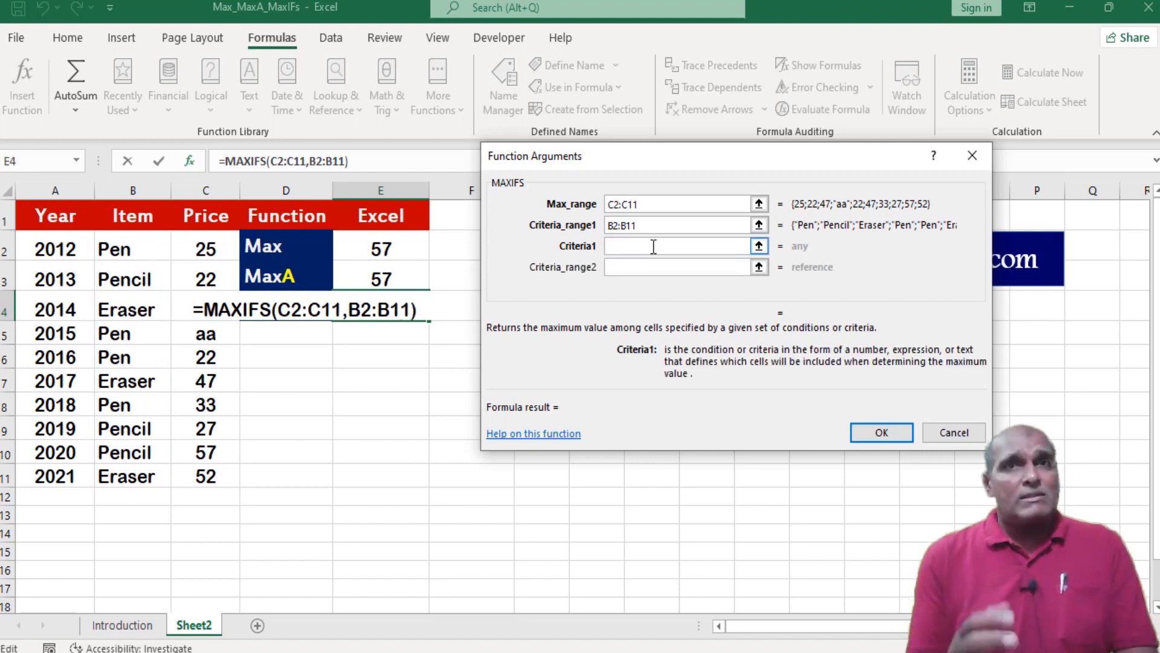
type("\"")
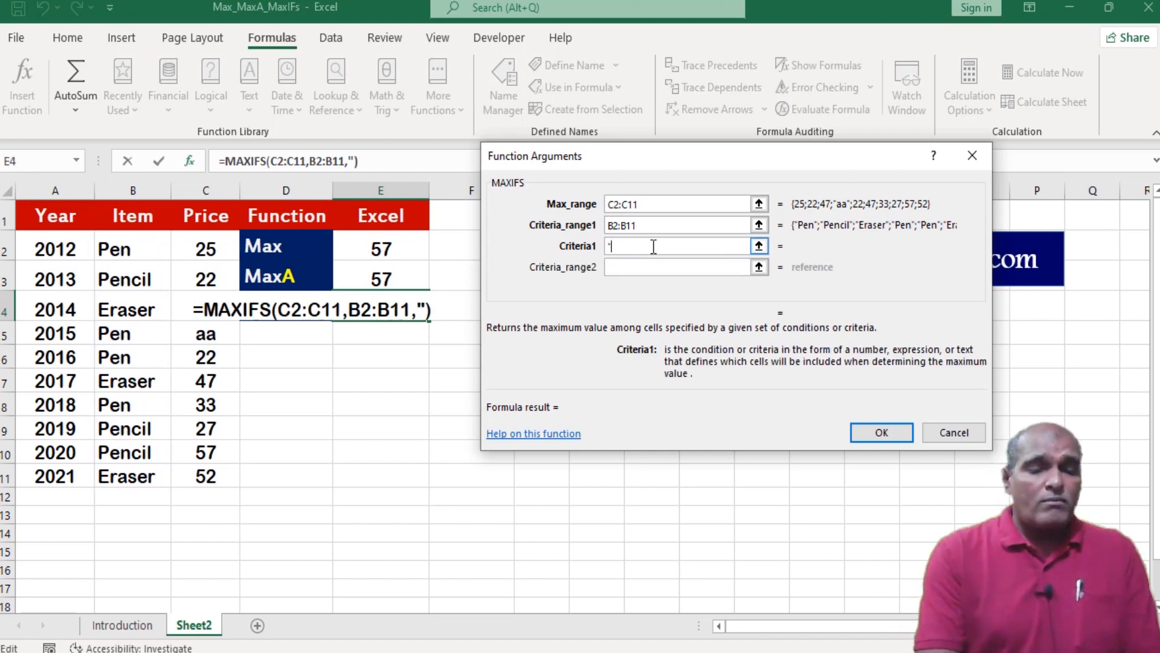
type("Pencil")
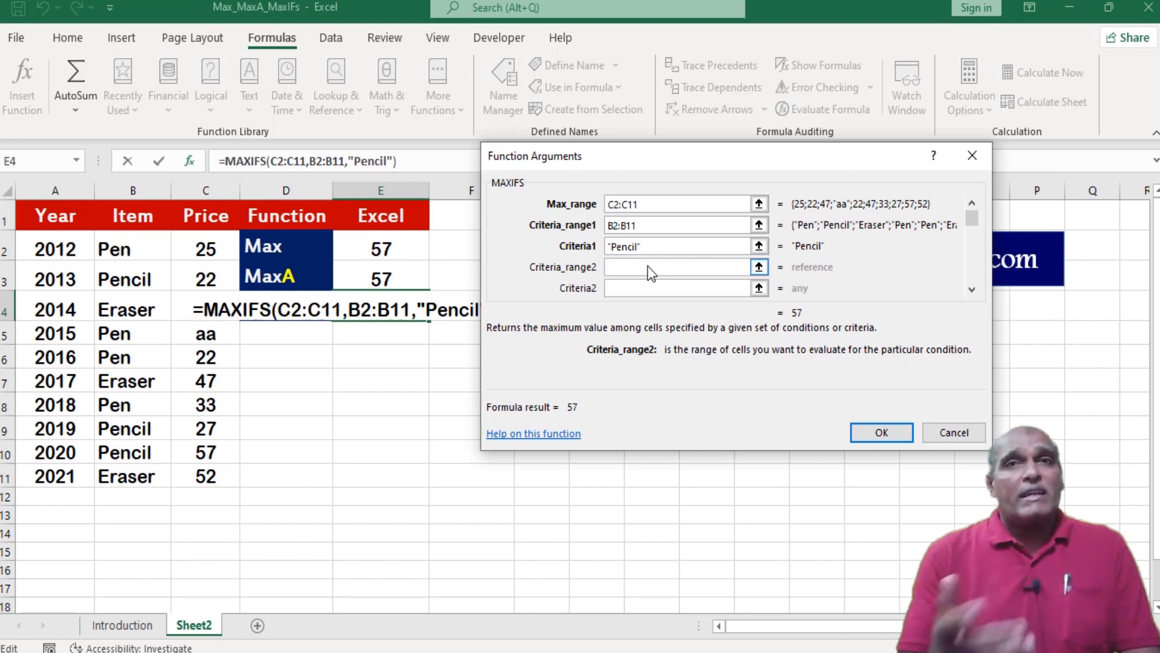
left_click(55, 248)
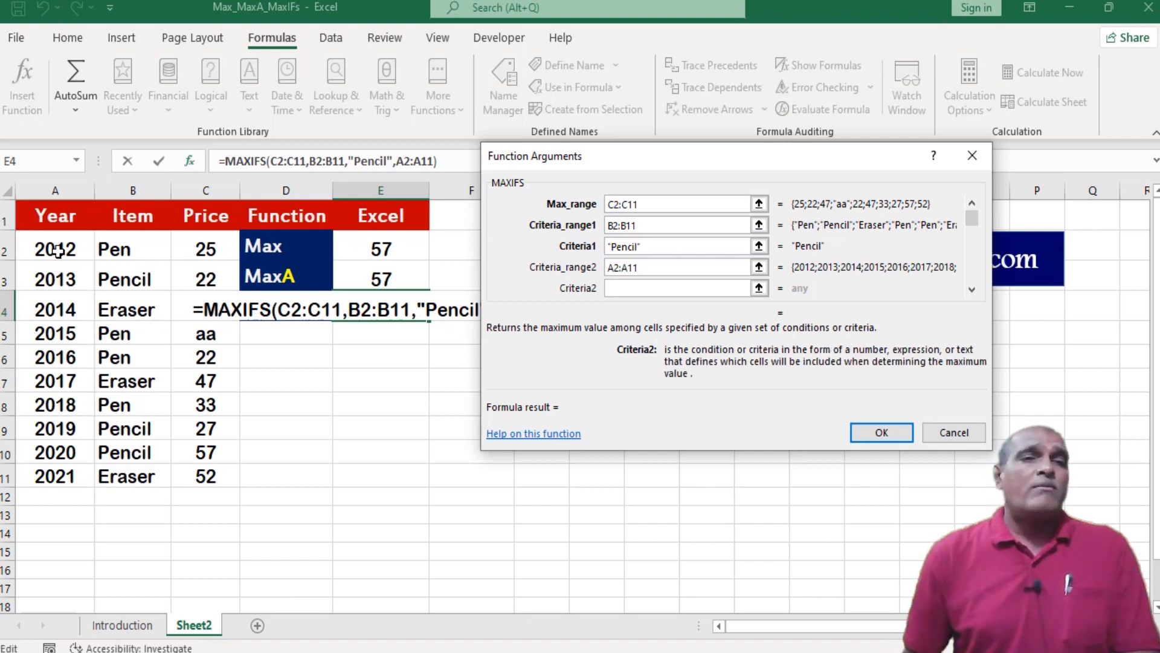
left_click(674, 288)
type("\">\" & 2017")
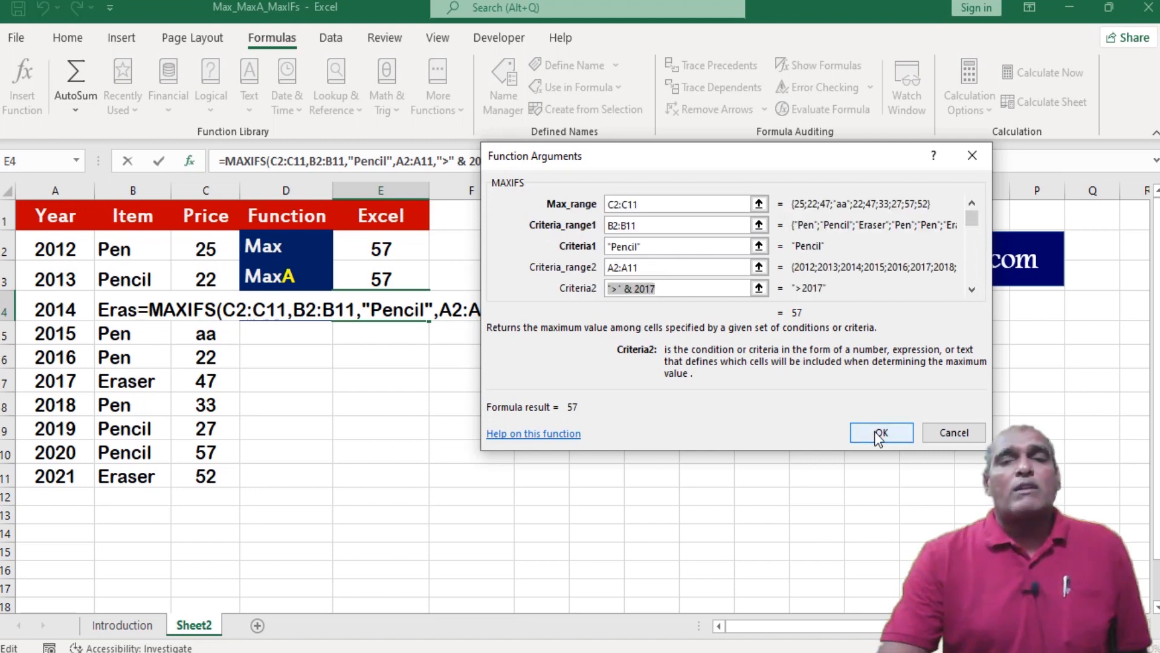
left_click(881, 432)
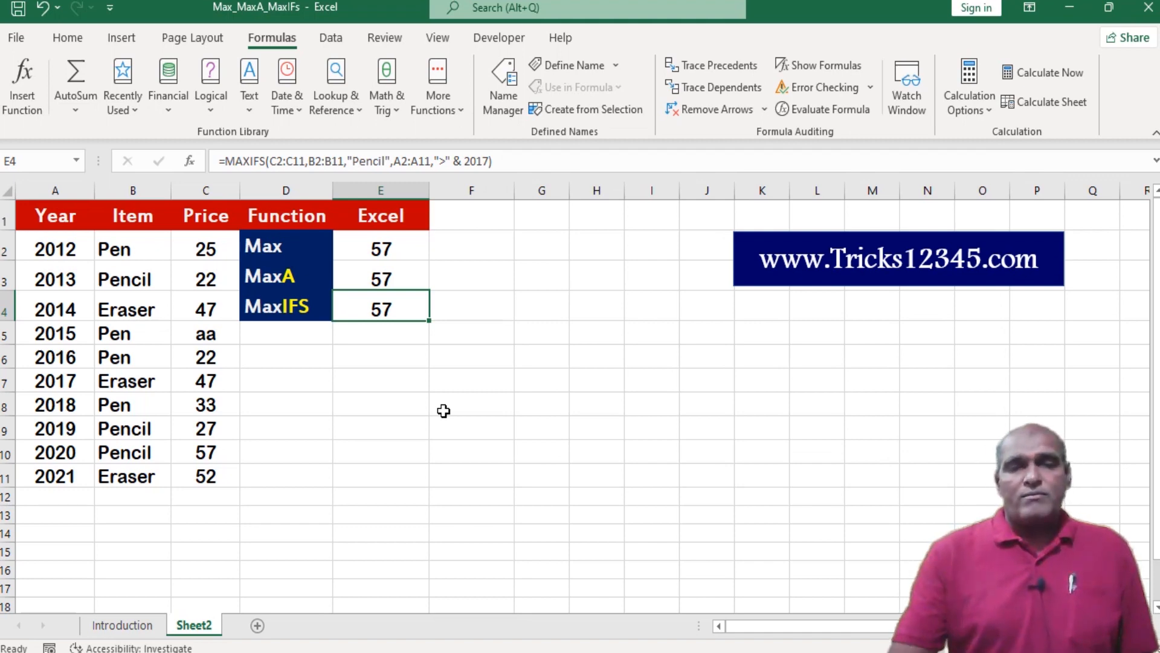
Step: Insert a new VBA module with Sub Extract_Max_Values() and Dim Rng As Range
left_click(498, 37)
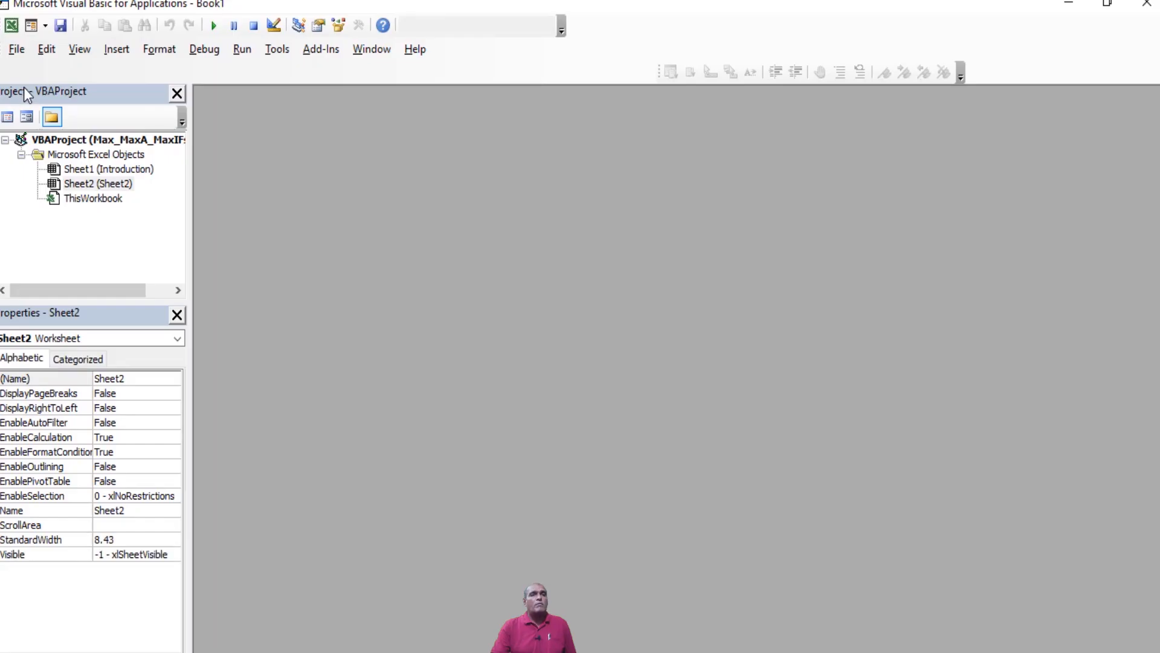
left_click(115, 49)
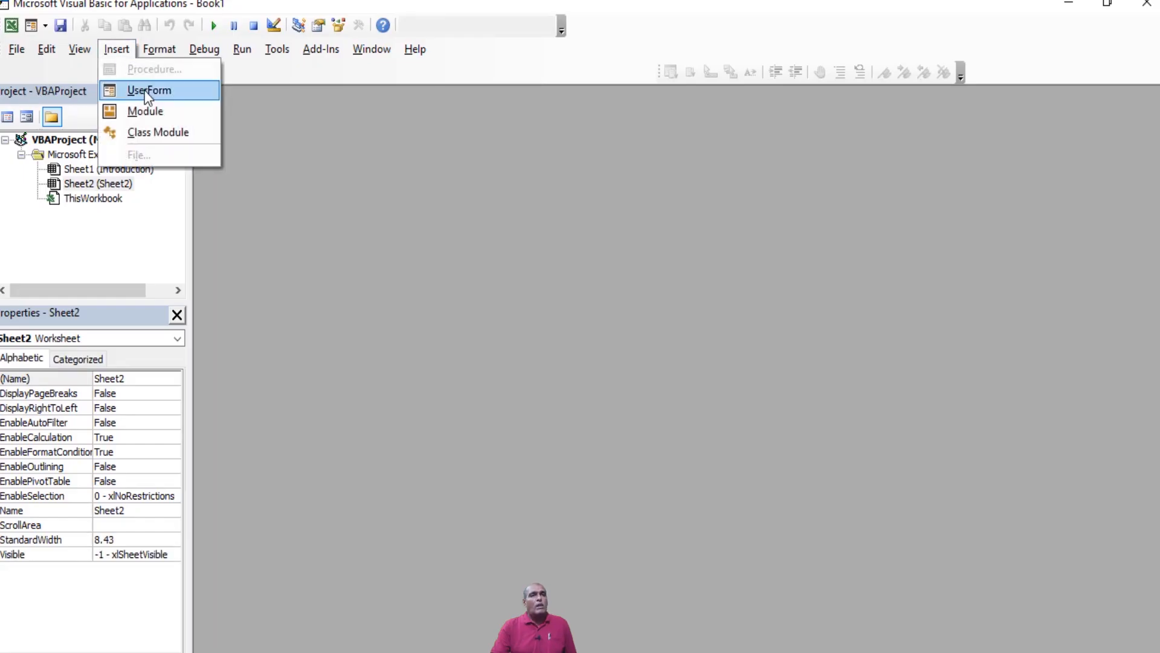
left_click(145, 111)
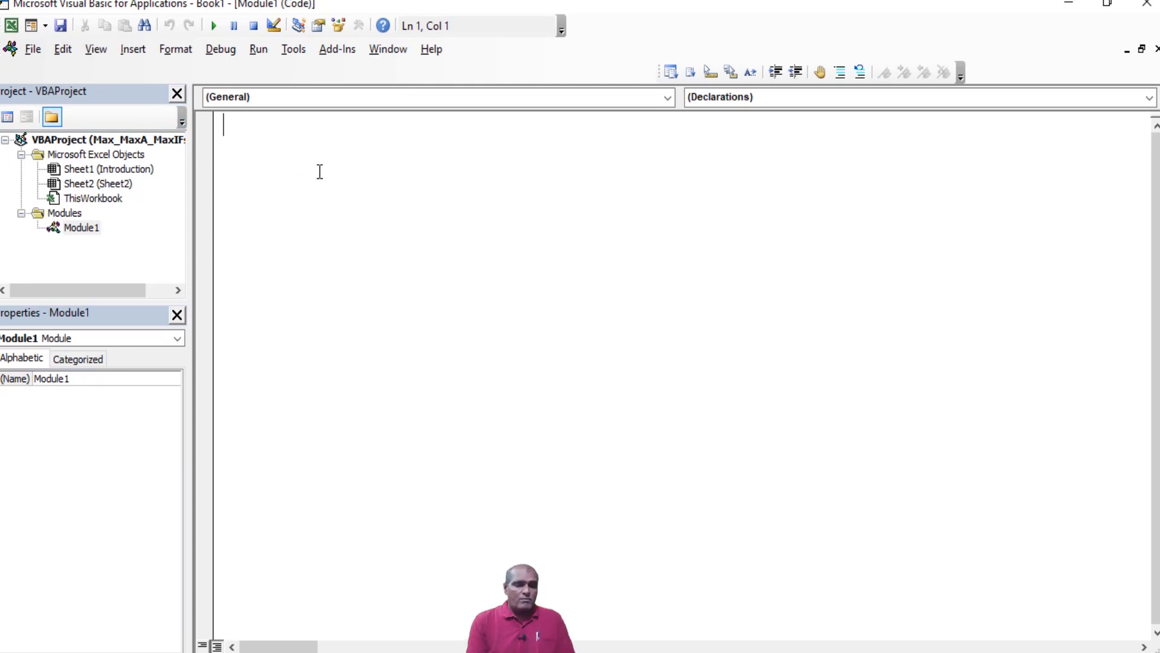
type("Sub Extract_Max_Values(")
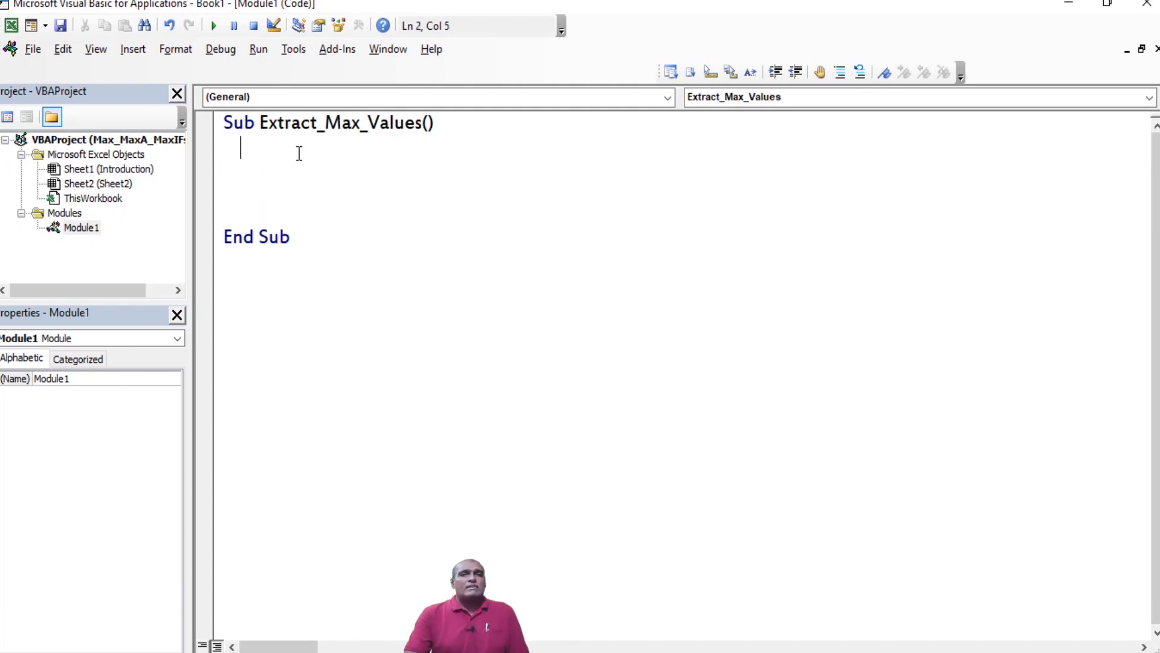
mouse_move(422, 153)
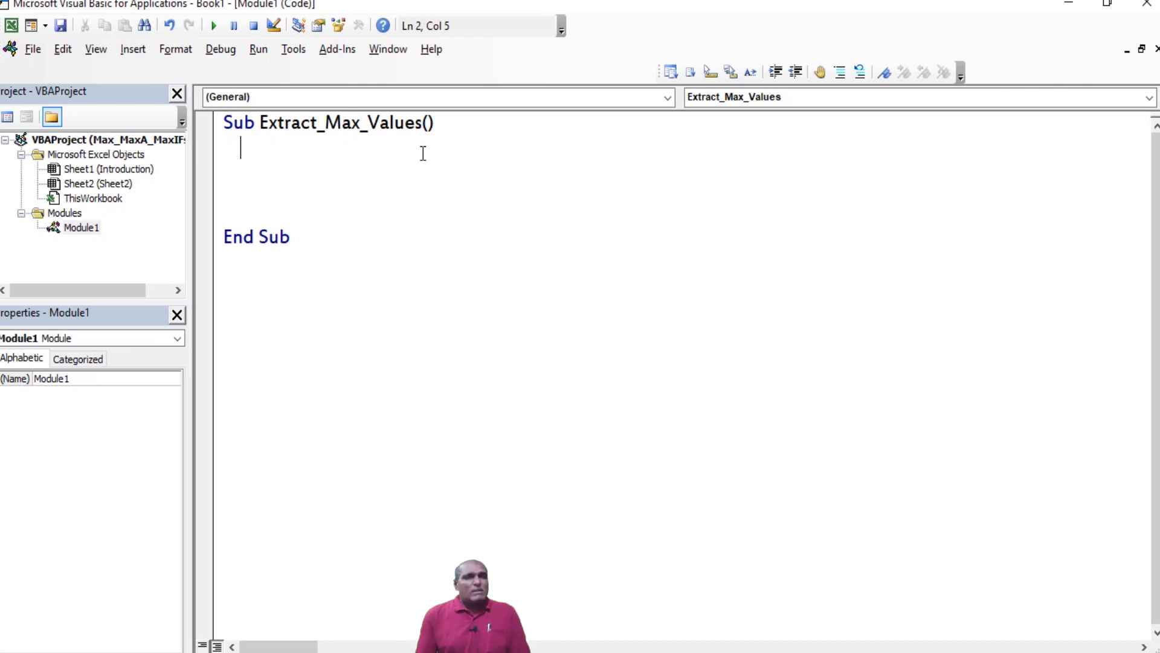
type("di")
type("set rng = sheet2.Range(")
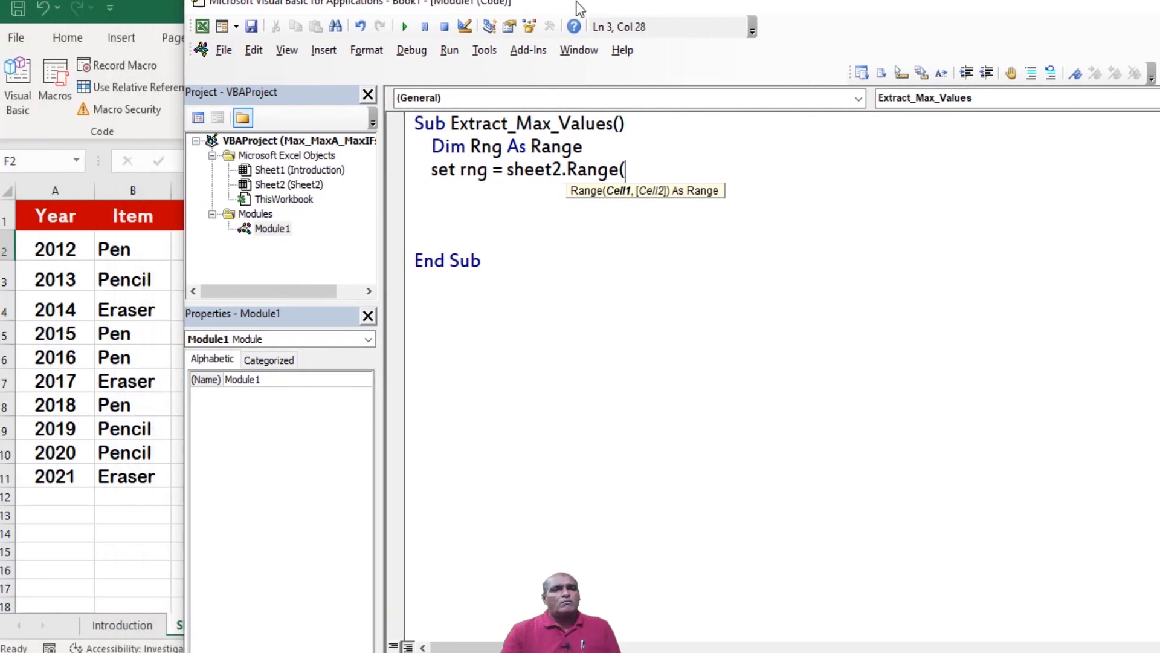
Step: Set Rng to Sheet2 C2:C11 and write WorksheetFunction.Max(Rng) into Sheet2 F2
type("\"C2:C11\")")
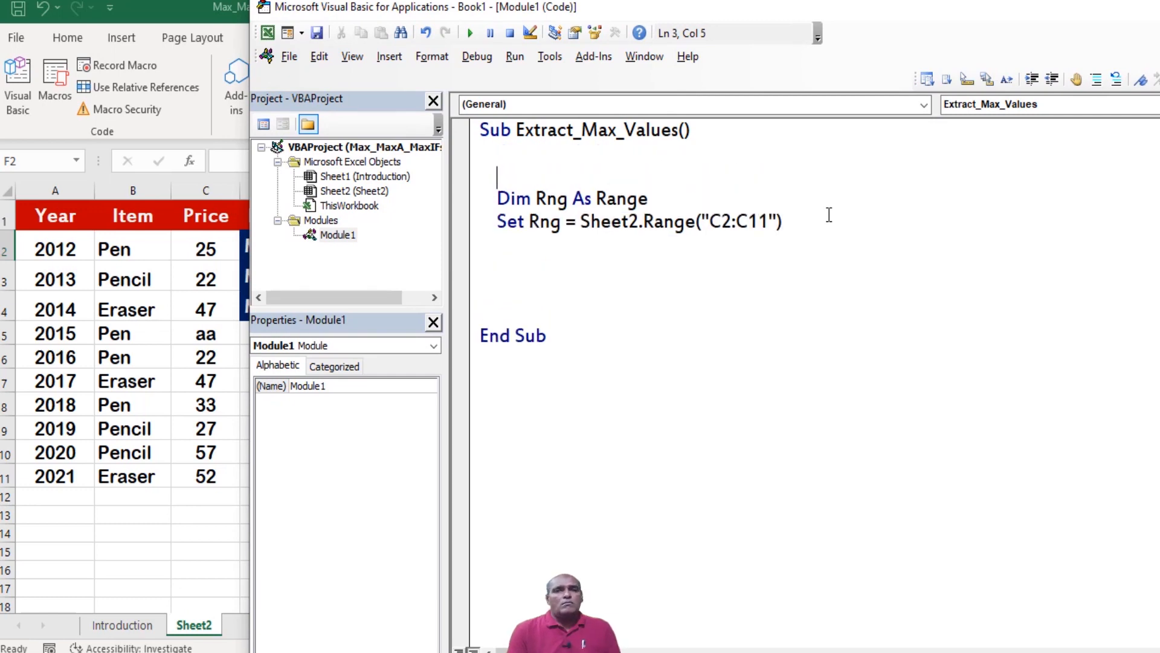
type("'Define the range")
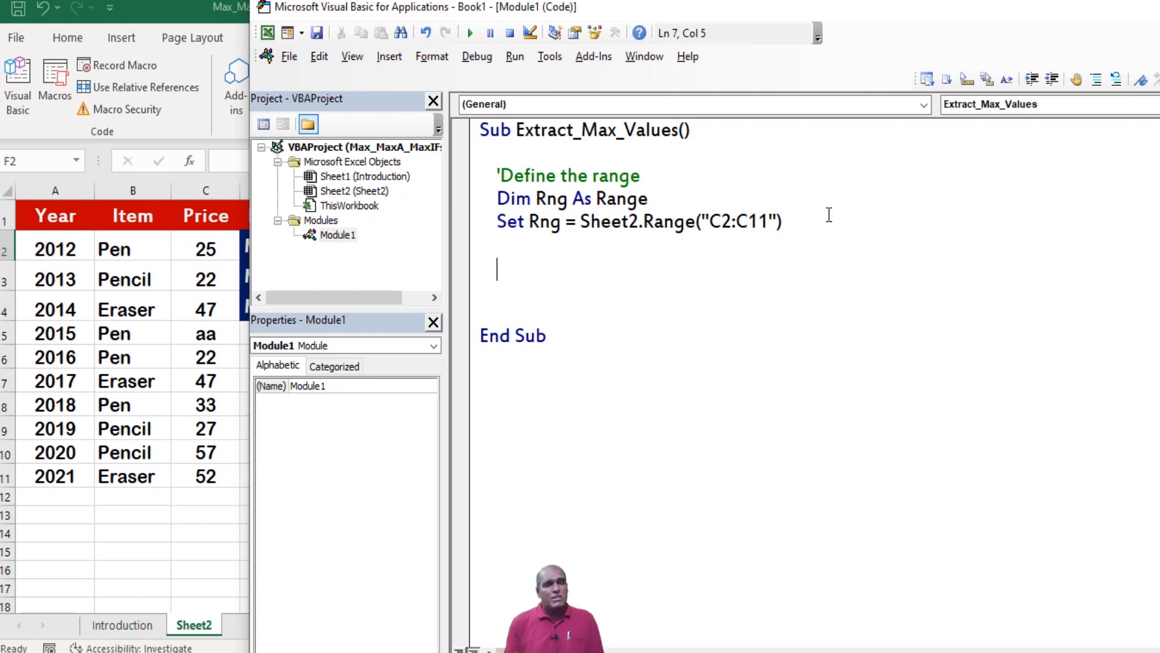
mouse_move(576, 409)
type("sheet2.")
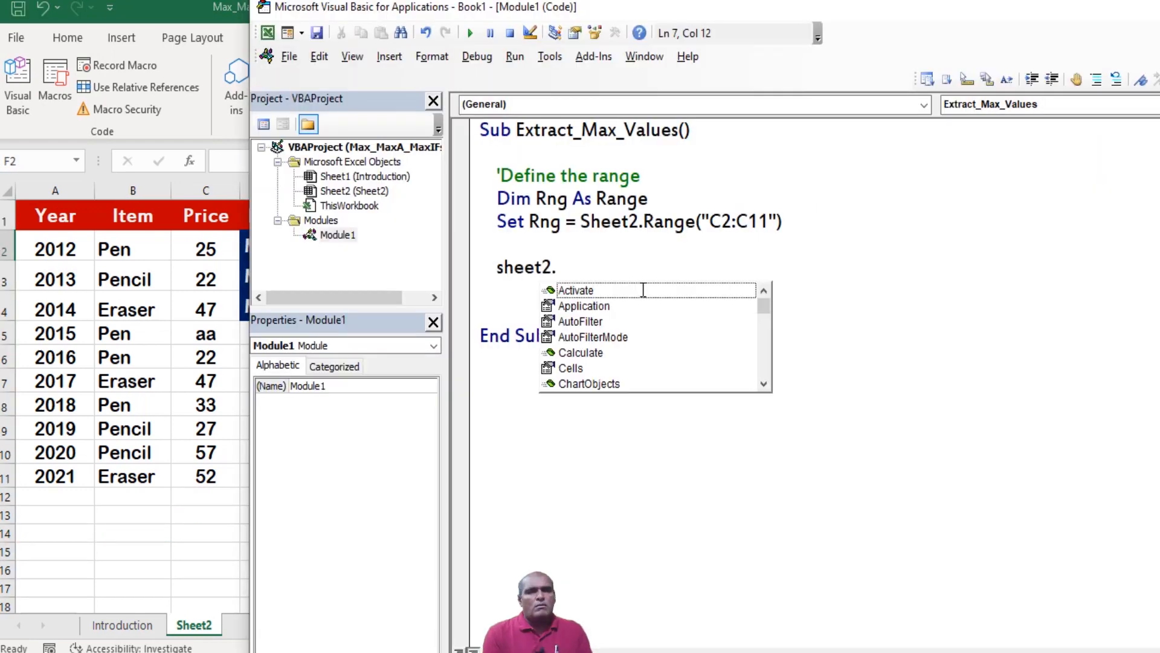
type("Range(\"F2\").Value =")
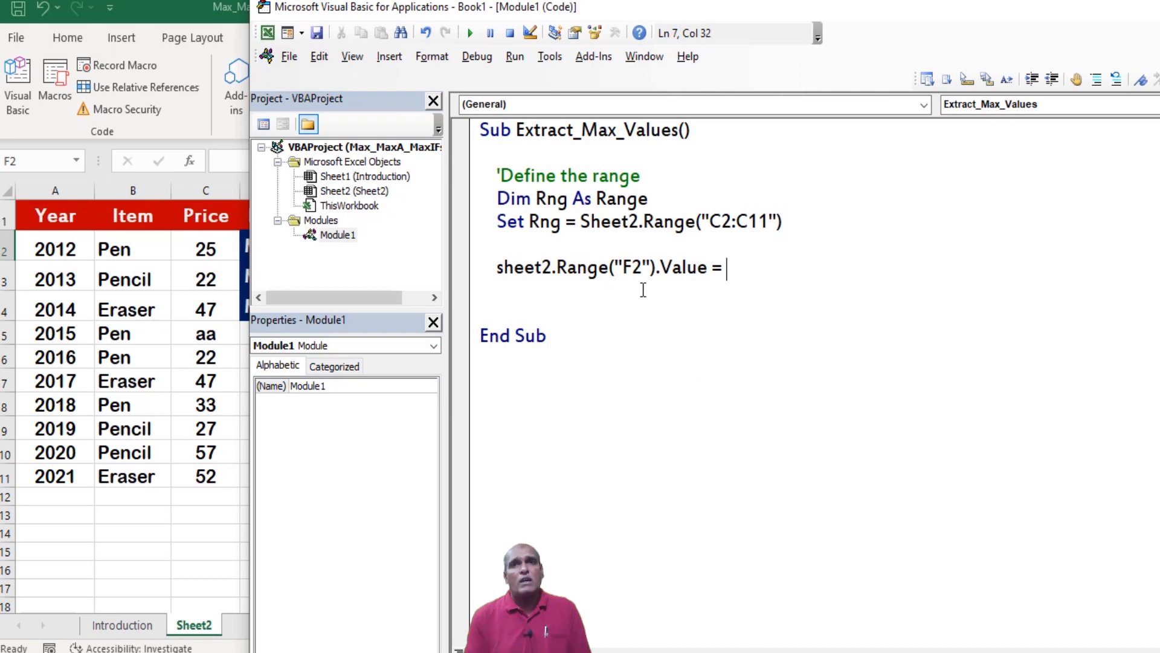
type("_")
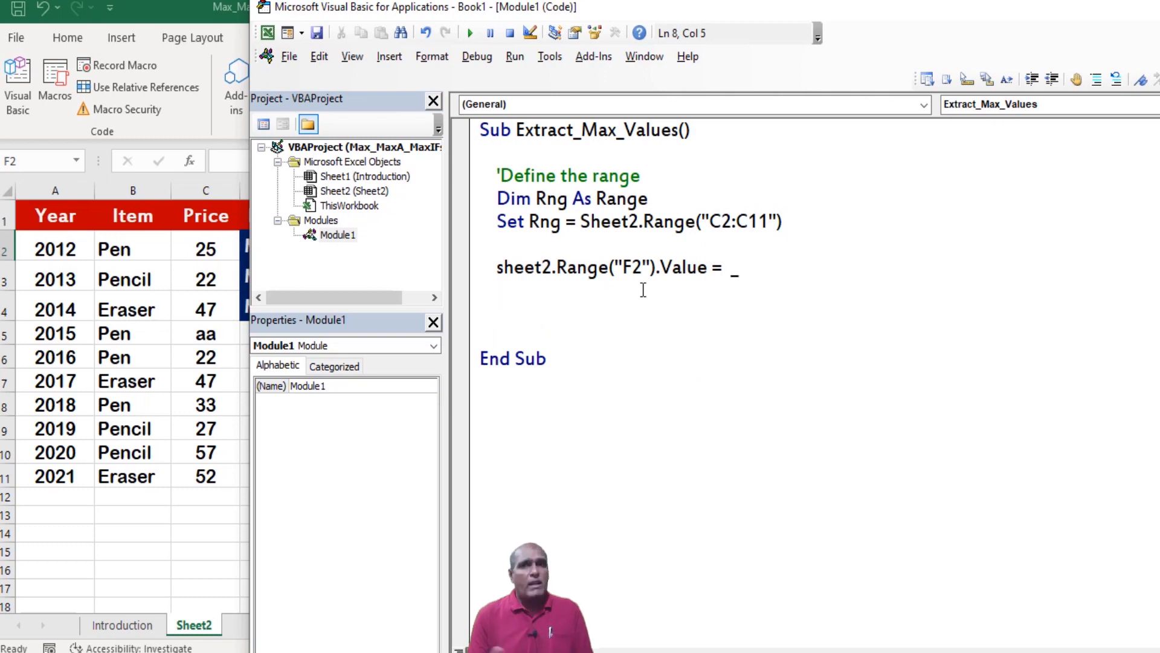
type("ap")
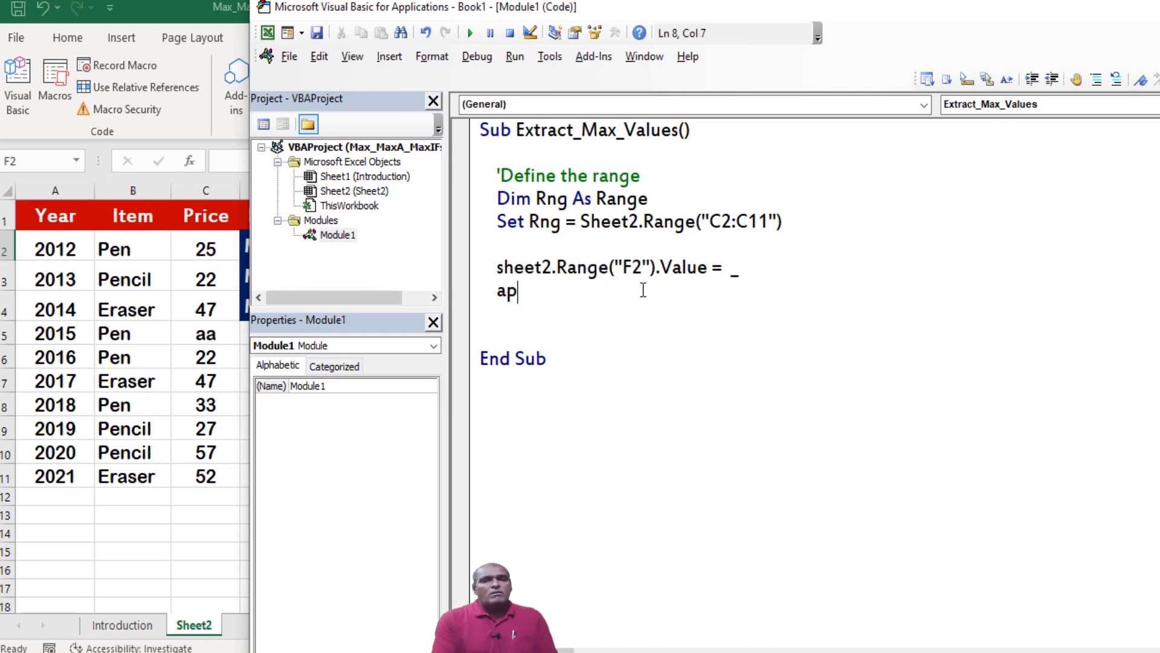
type("plication.WorksheetFunction")
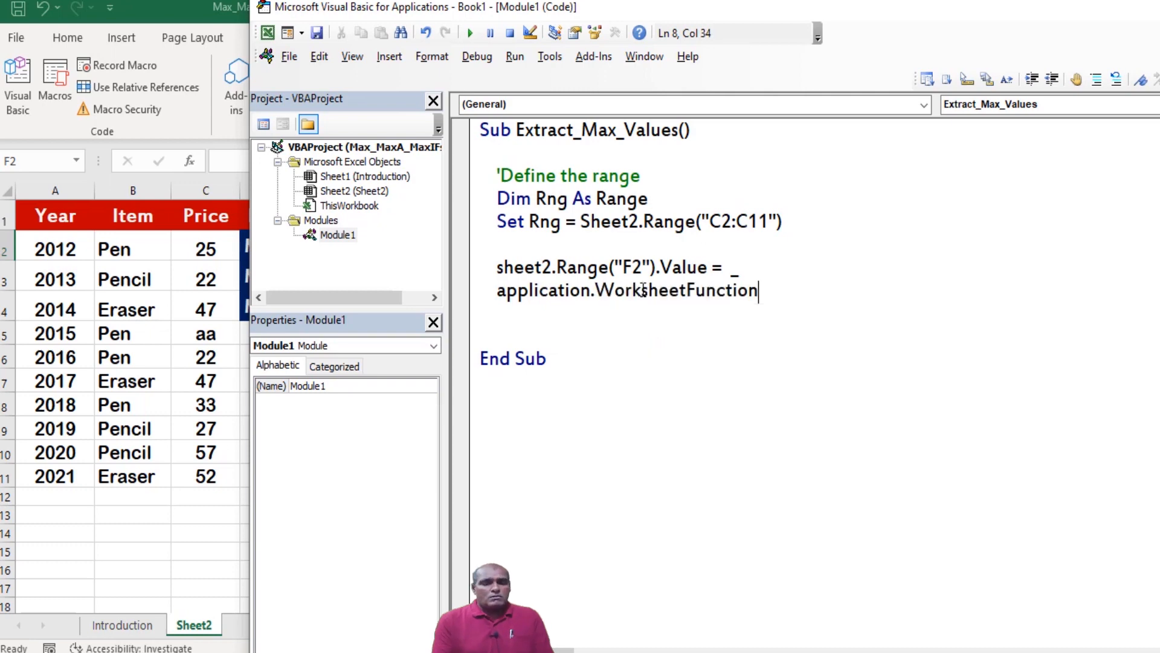
type(".max")
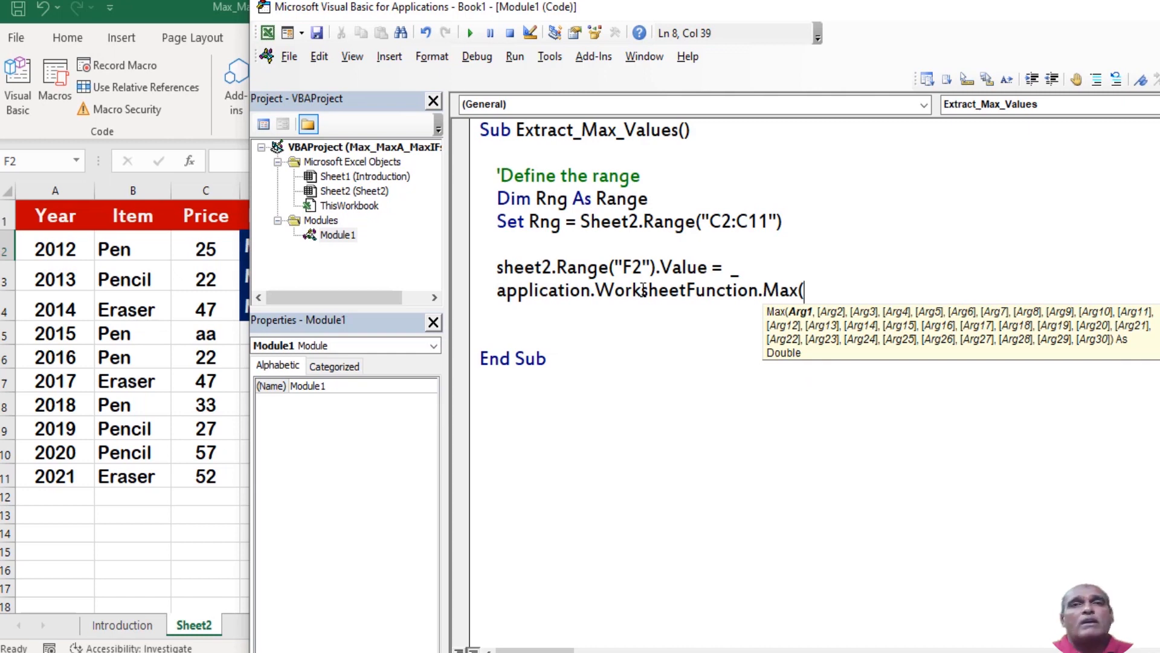
type("r")
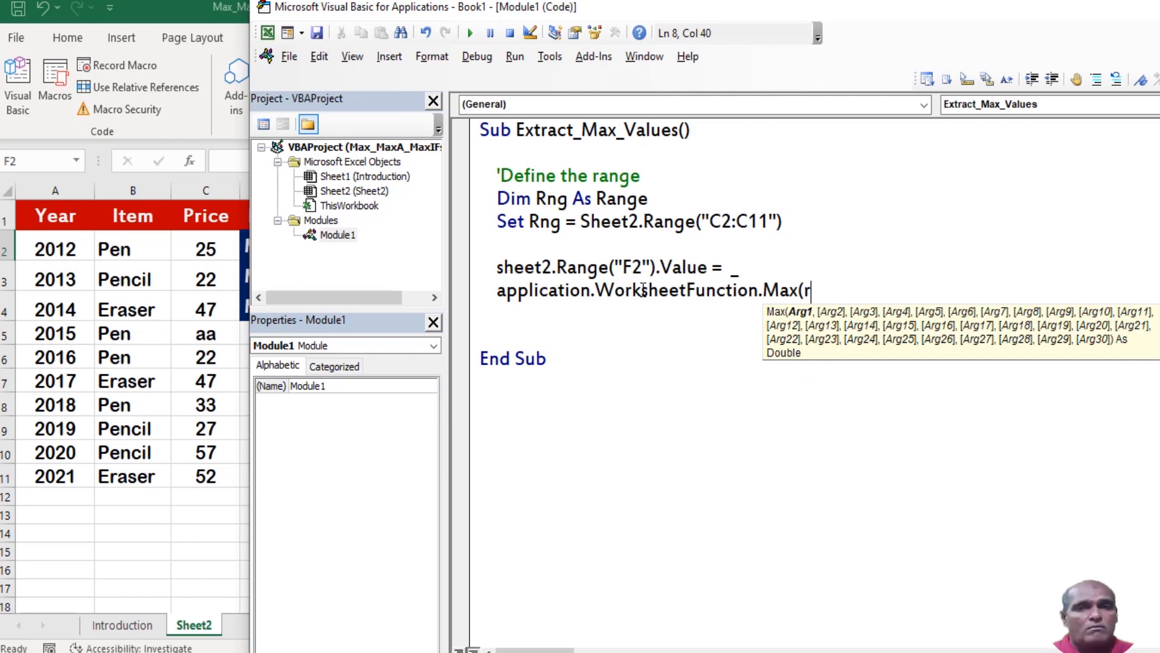
type("ng)")
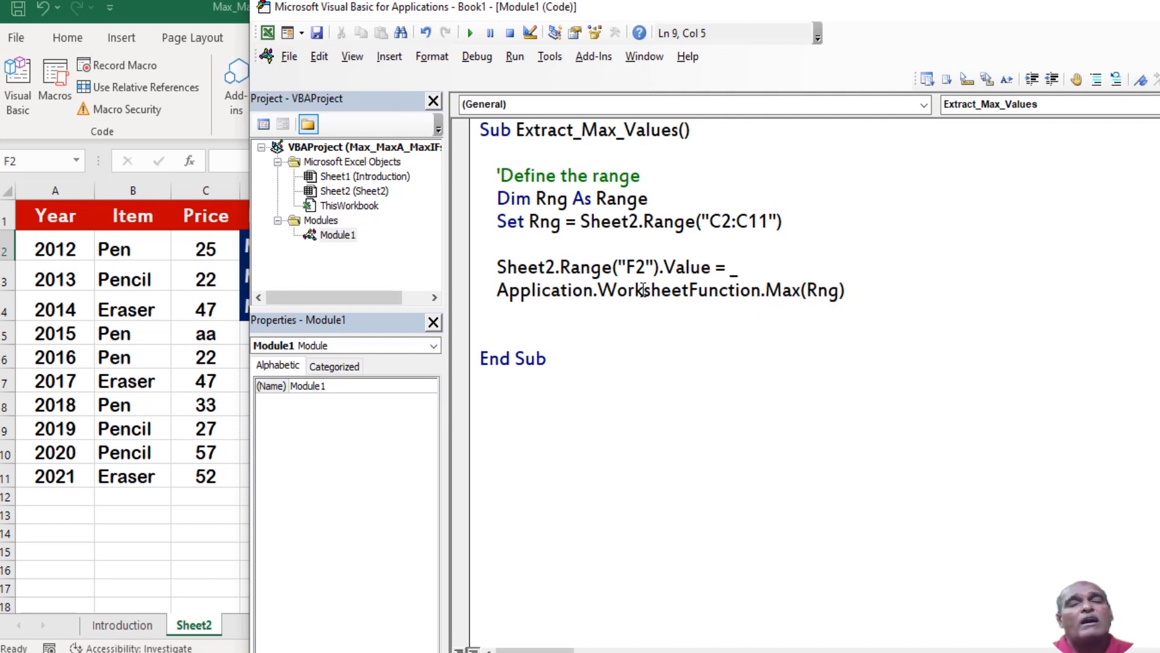
mouse_move(789, 319)
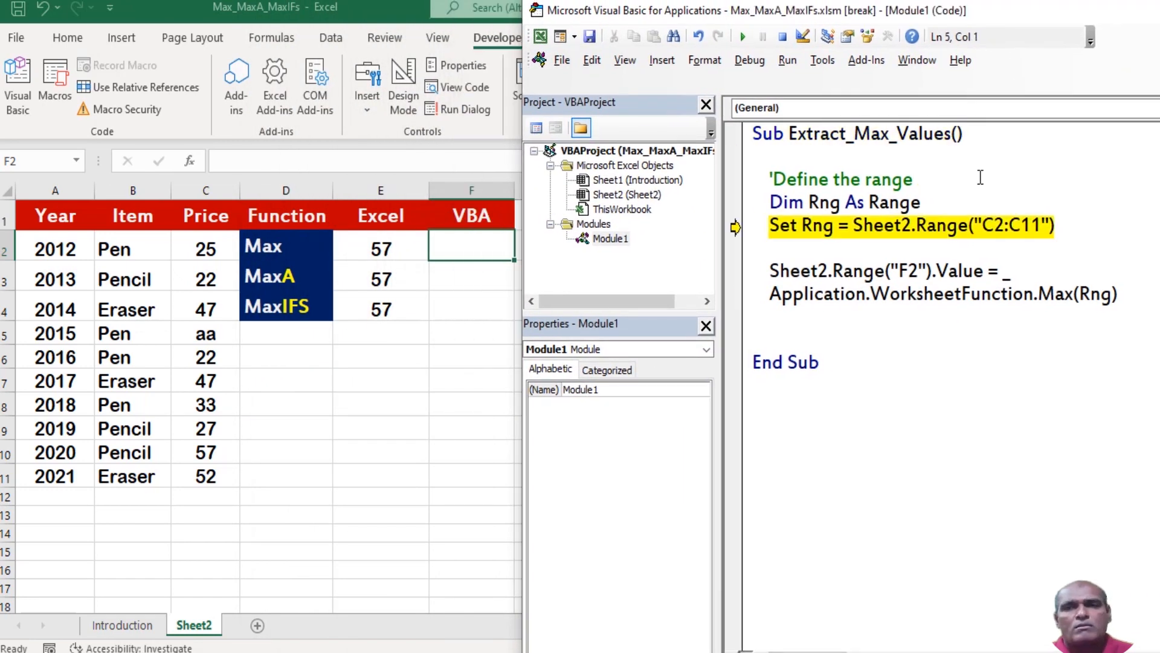
Step: Step through the macro line by line with F8
key("F8")
type("'MaxIFS Function")
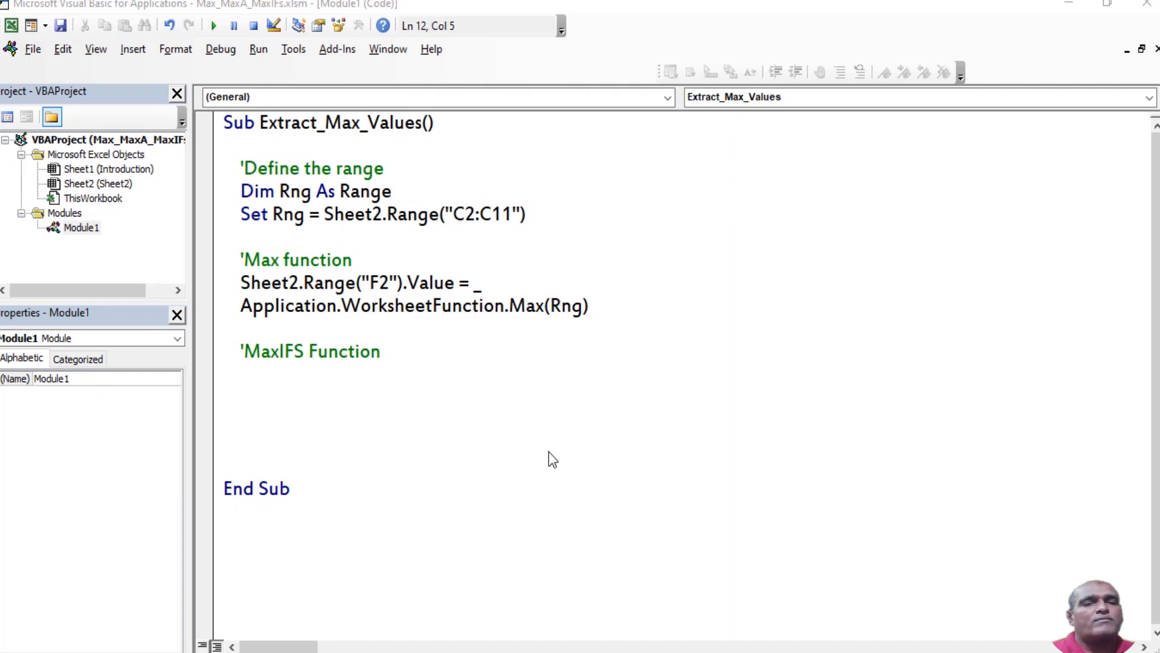
Step: Start assigning Sheet2 F4 to WorksheetFunction.MaxIfs with Rng as first argument
left_click(343, 379)
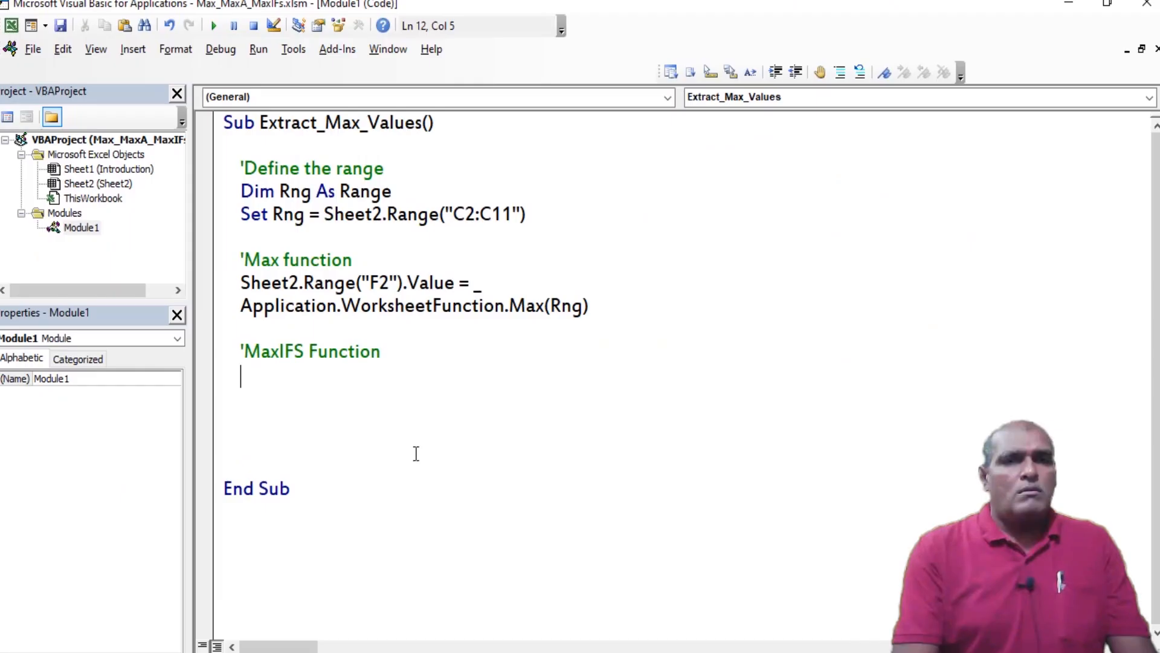
type("sheet2.Range(")
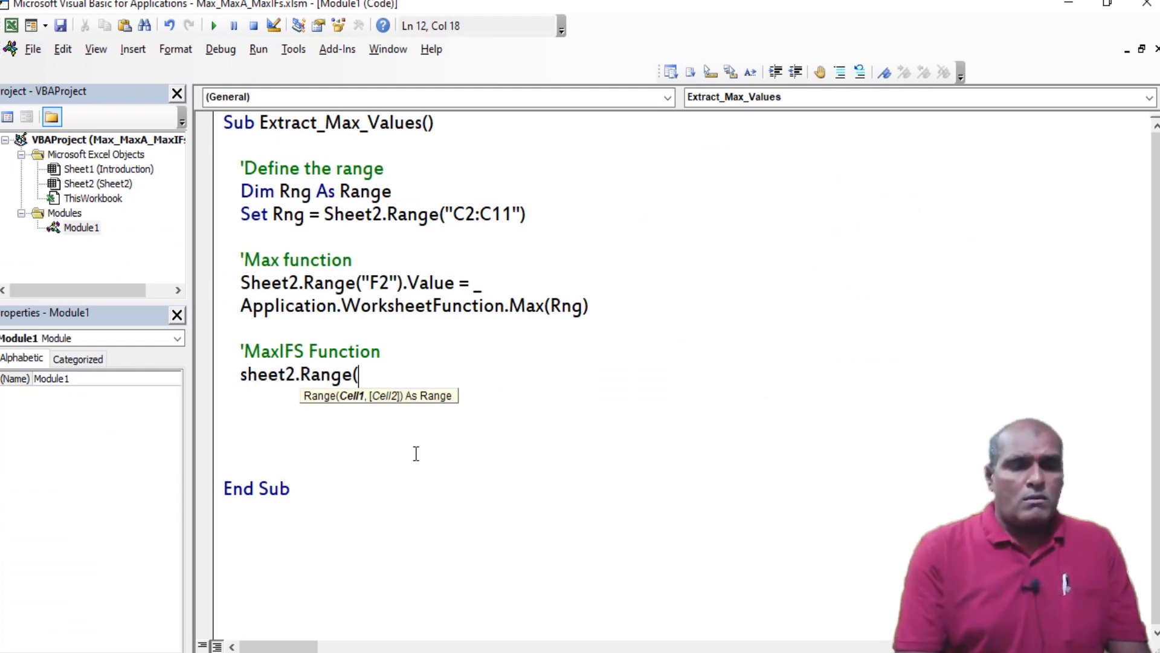
type("F4\").Value = _")
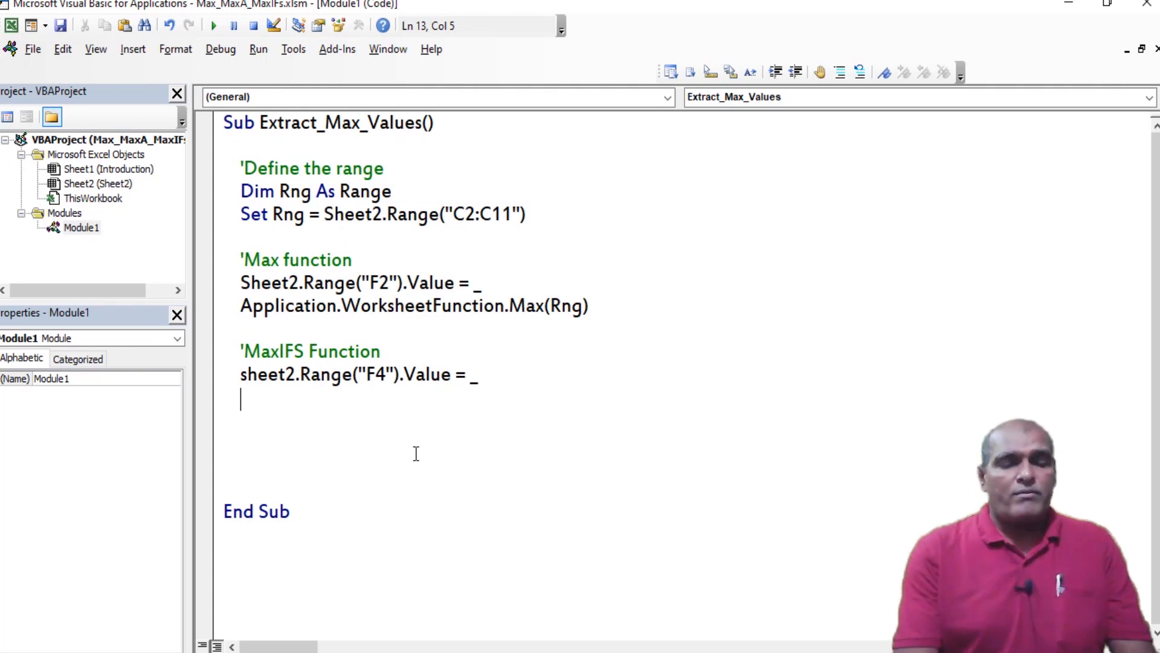
type("application.works")
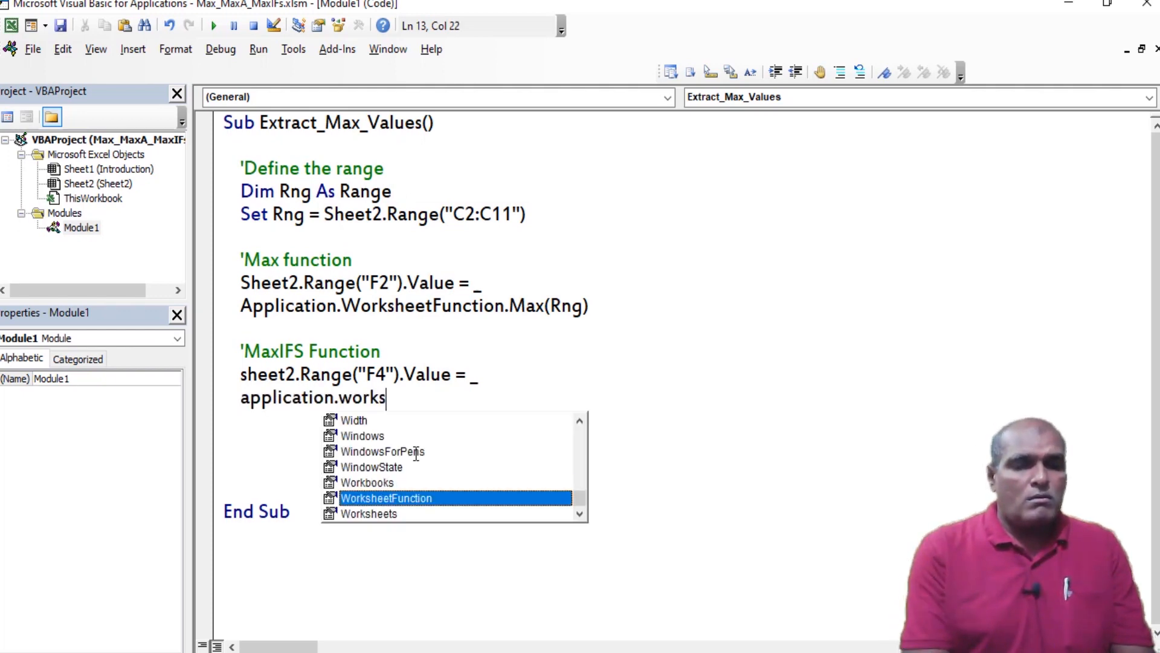
type("WorksheetFunction.maxif")
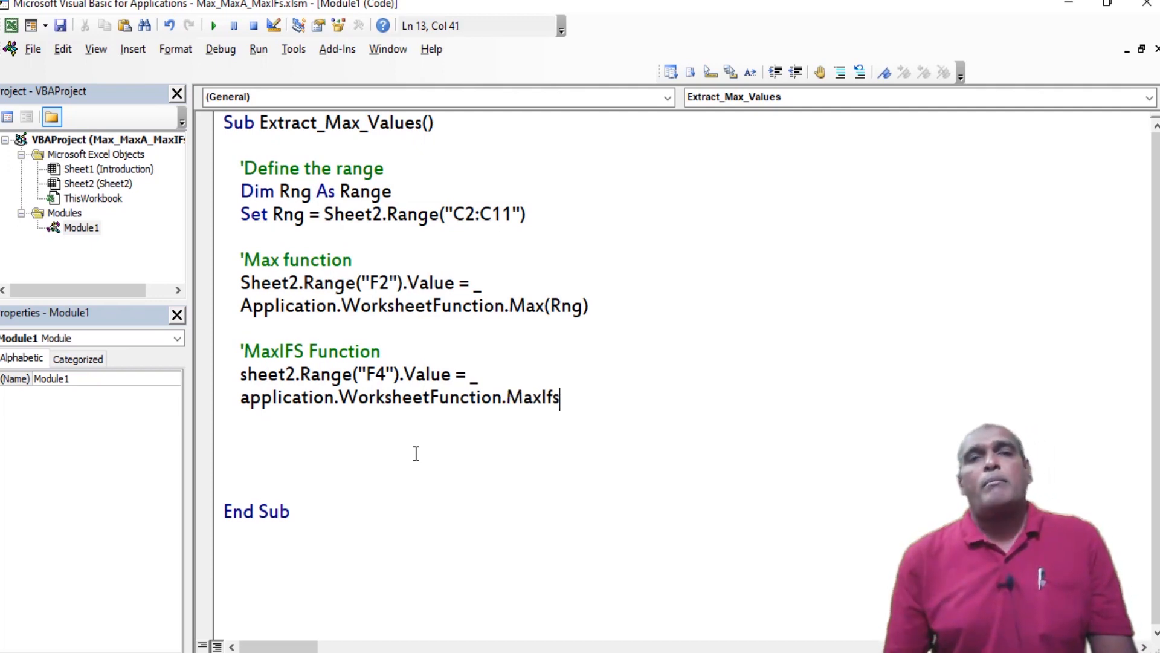
type("(")
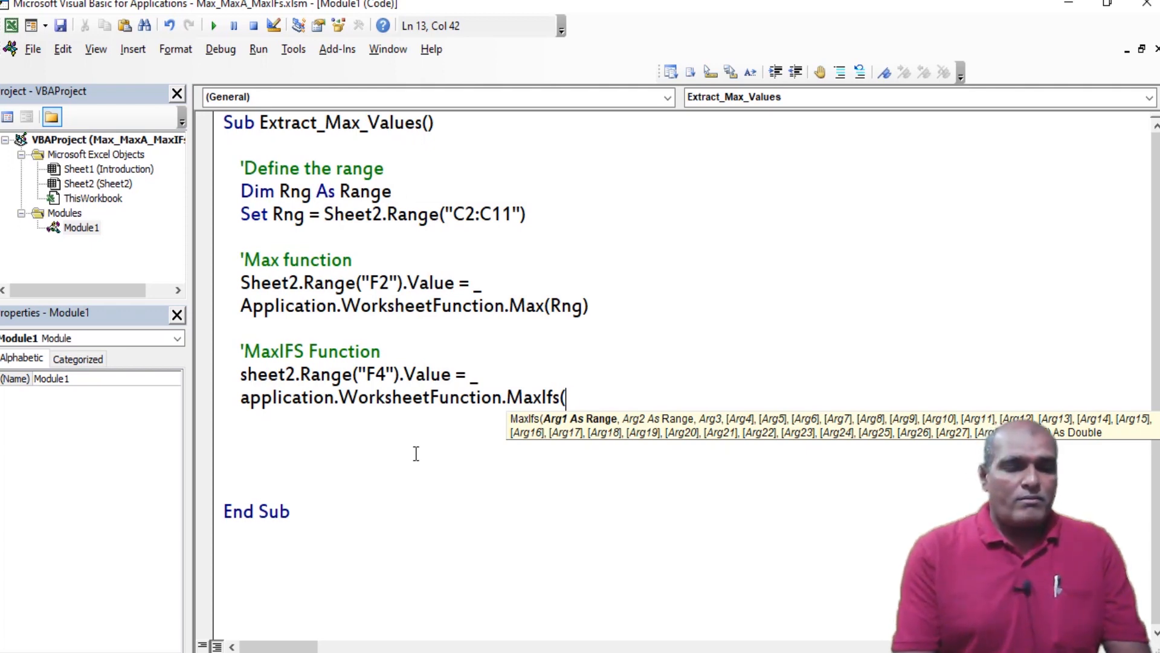
type("Rng,")
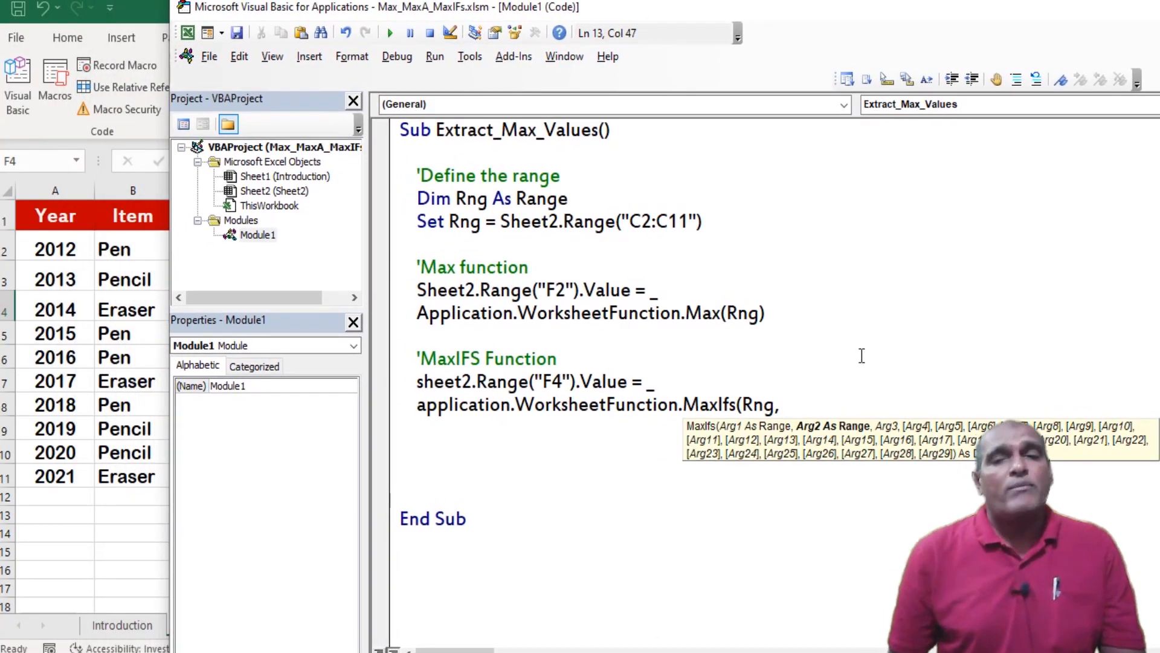
Step: Add the MaxIfs criteria range Sheet2 B2:B11 with criterion "Pencil"
type("sheet2.")
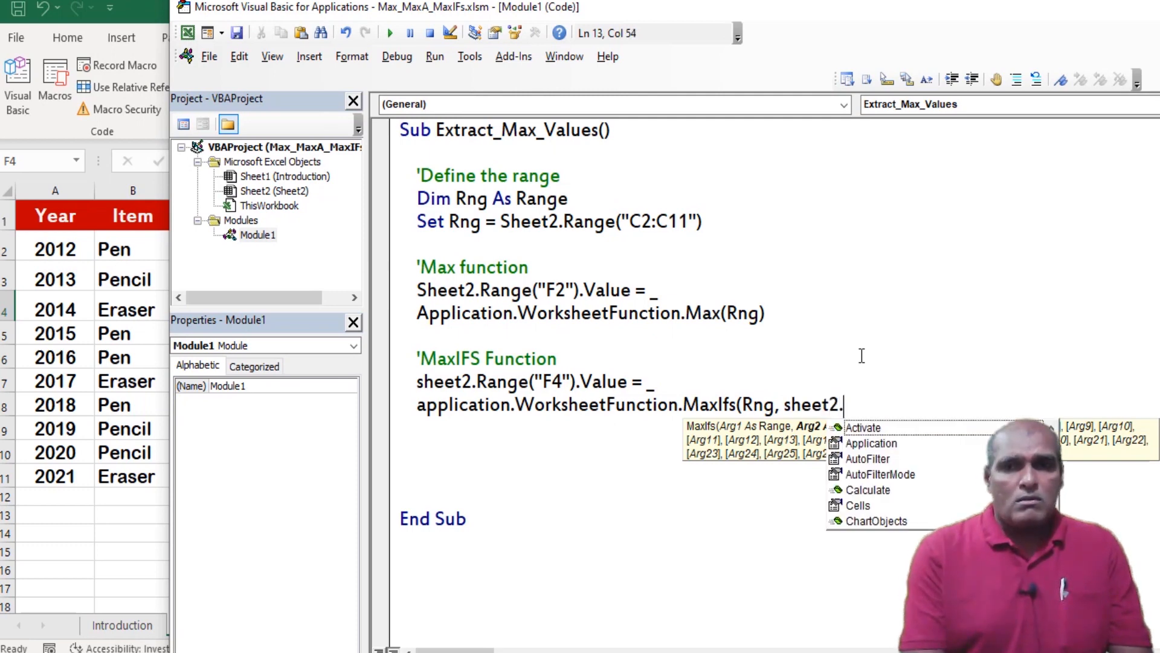
type("Range(\"B")
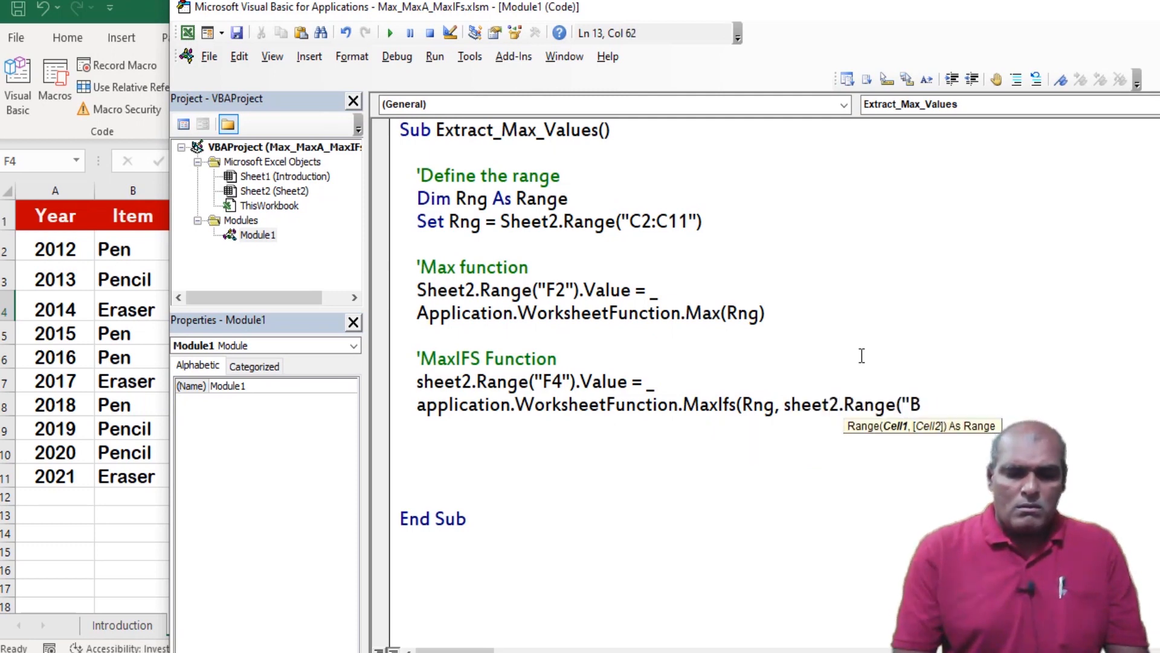
type("2:B11\")")
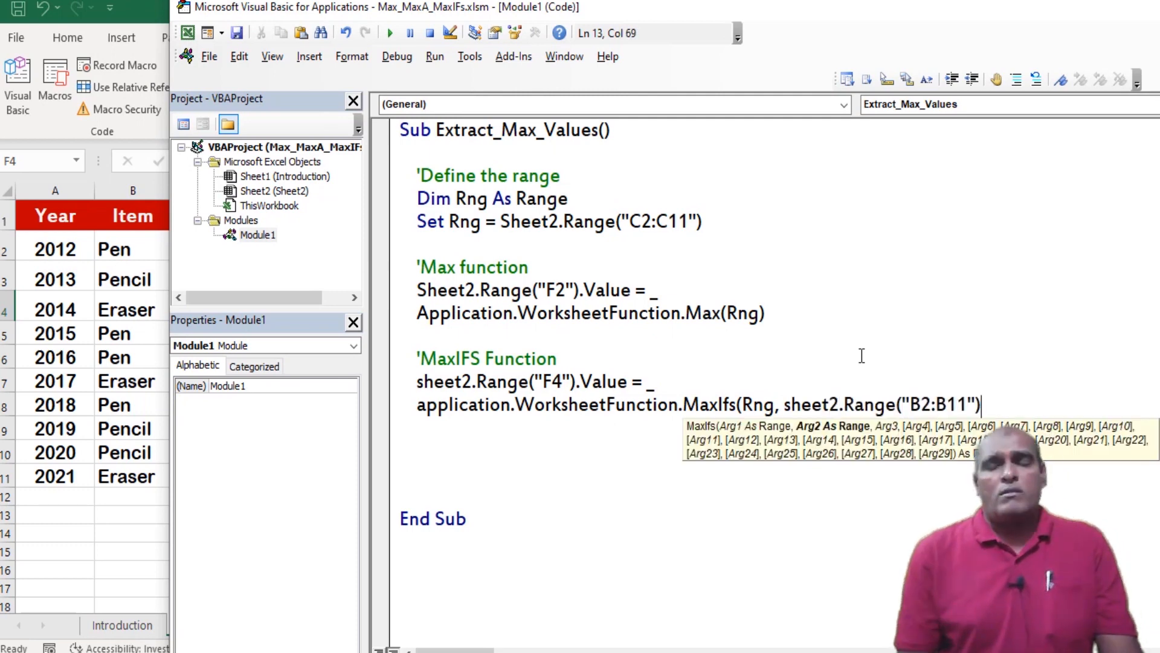
type(", \"P")
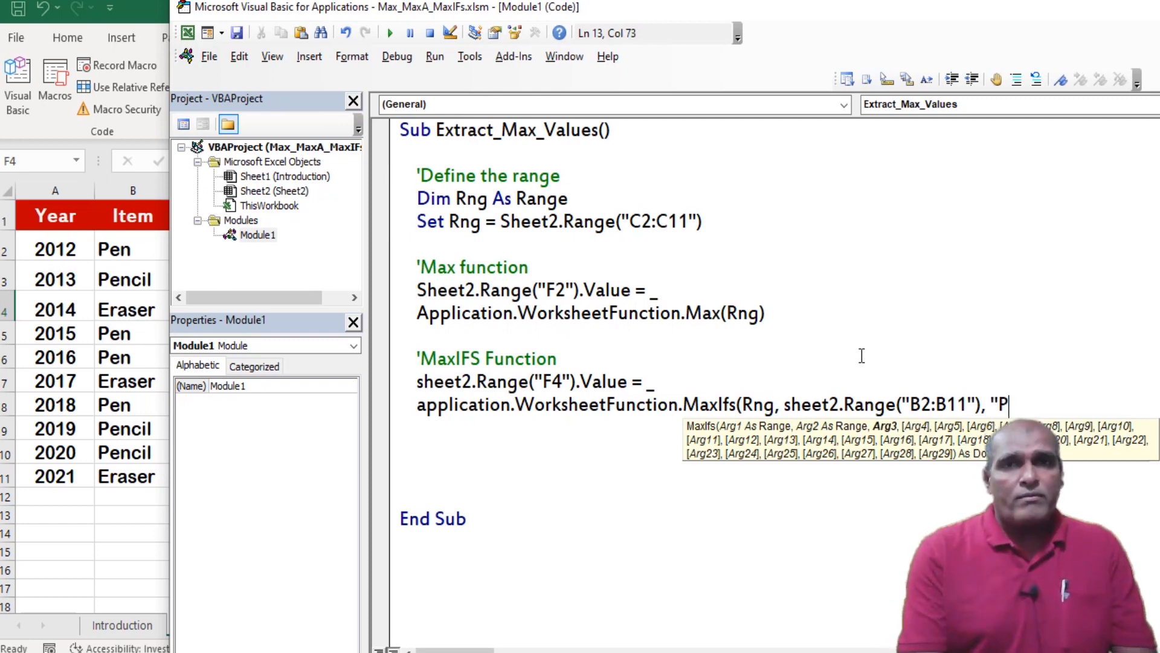
type("enci")
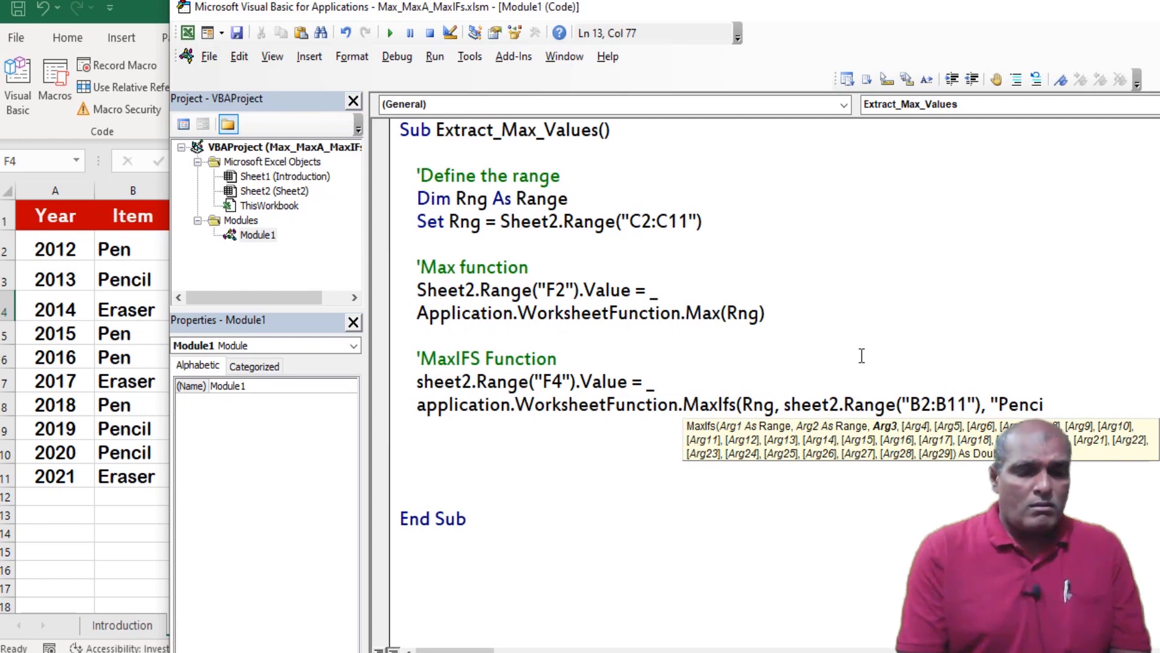
type("l")
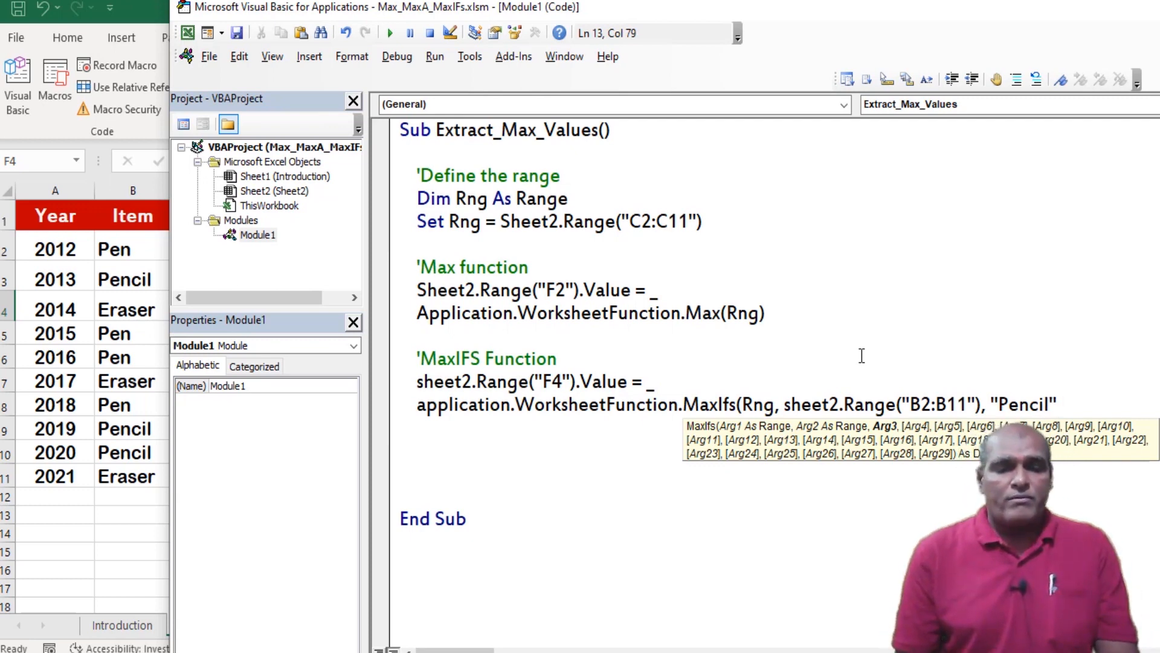
type(", _")
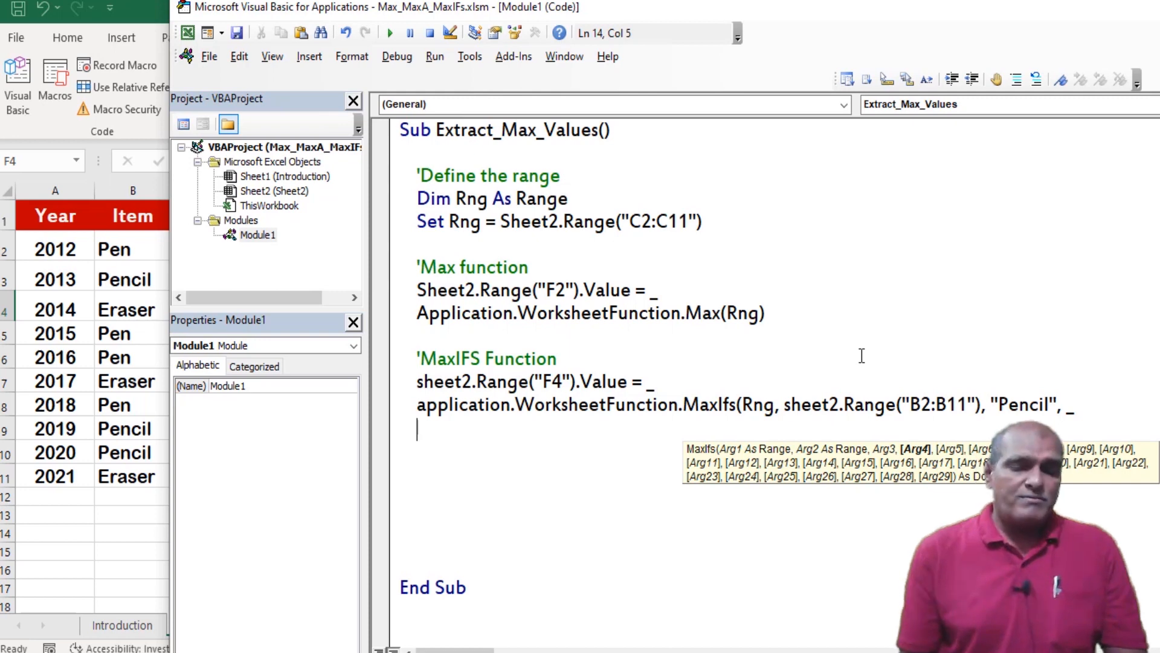
Step: Add the second criteria range Sheet2 A2:A11 with condition ">" & 2017
type("sheet2.range(\"A2:A")
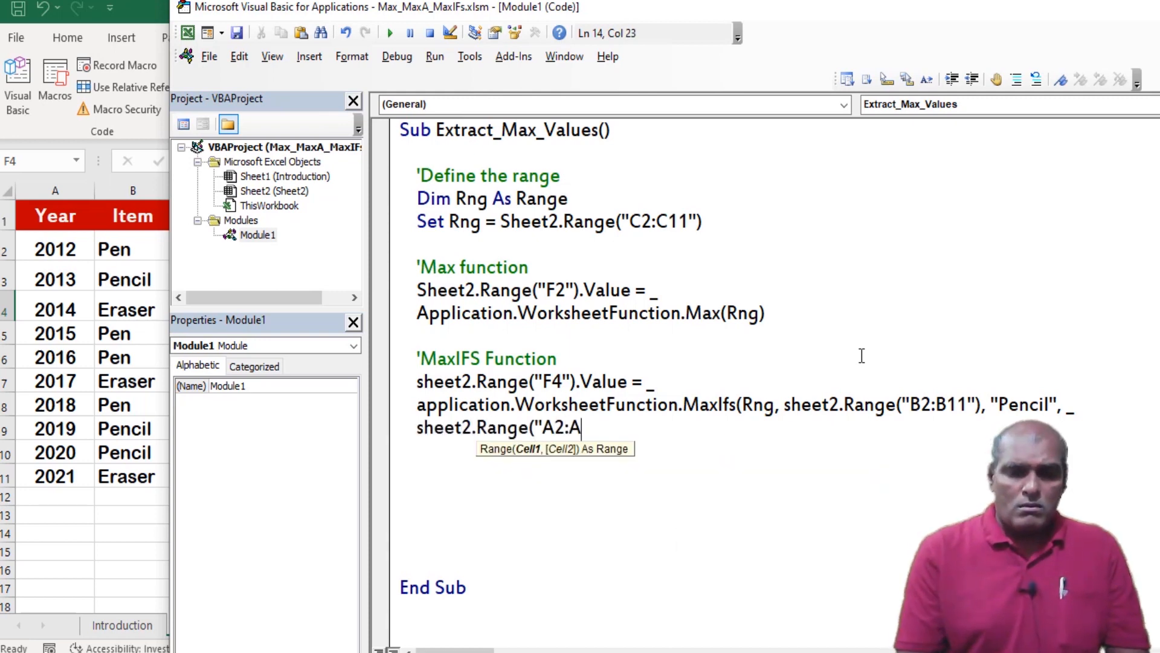
type("11\"),")
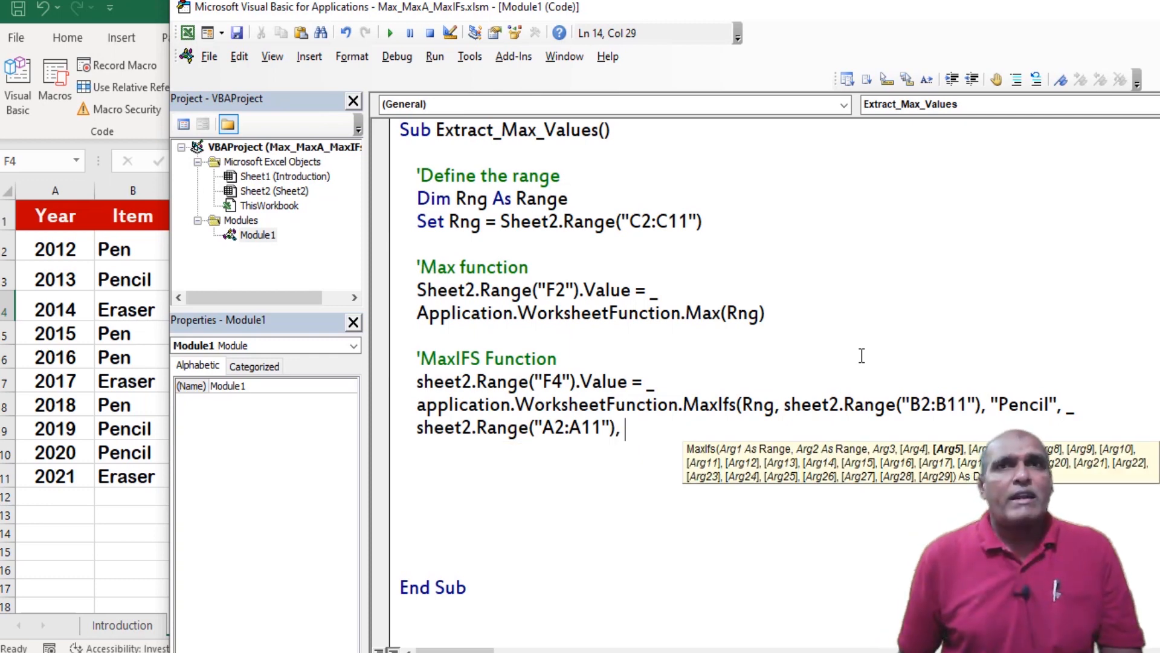
type("\"")
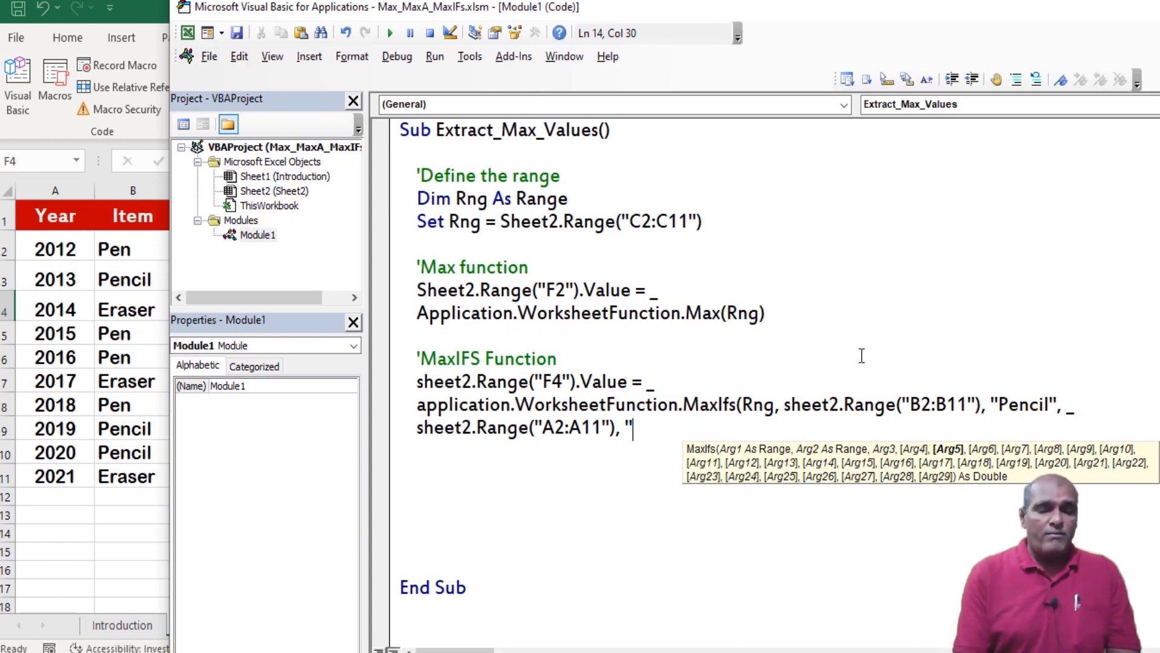
type(">\" & 20")
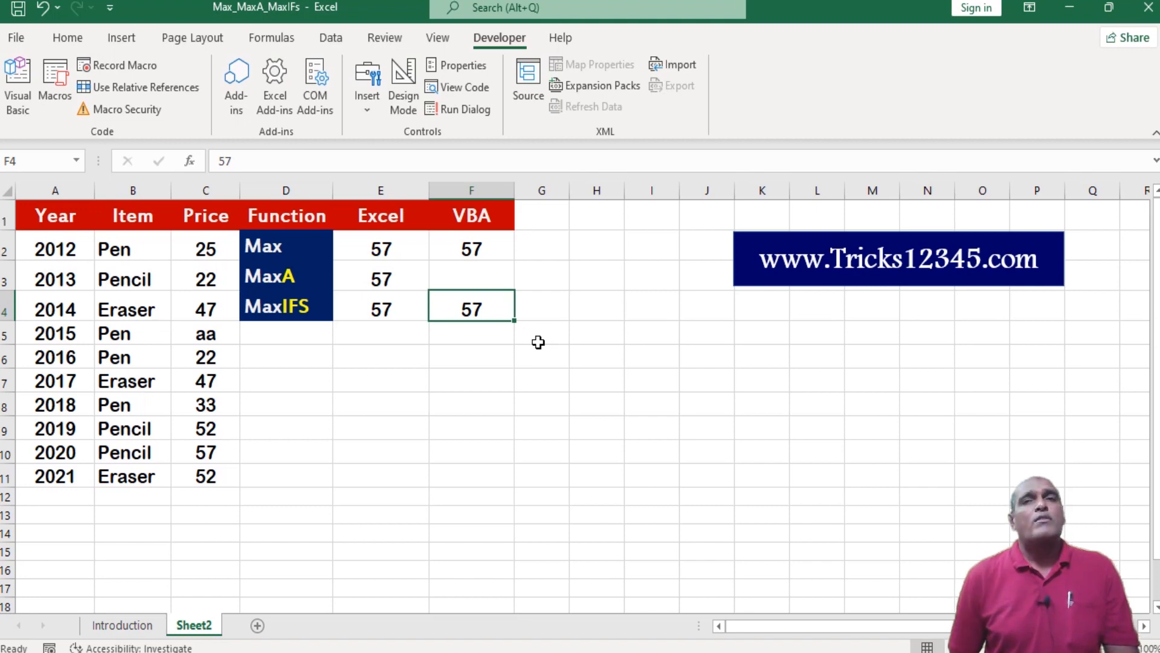
mouse_move(339, 505)
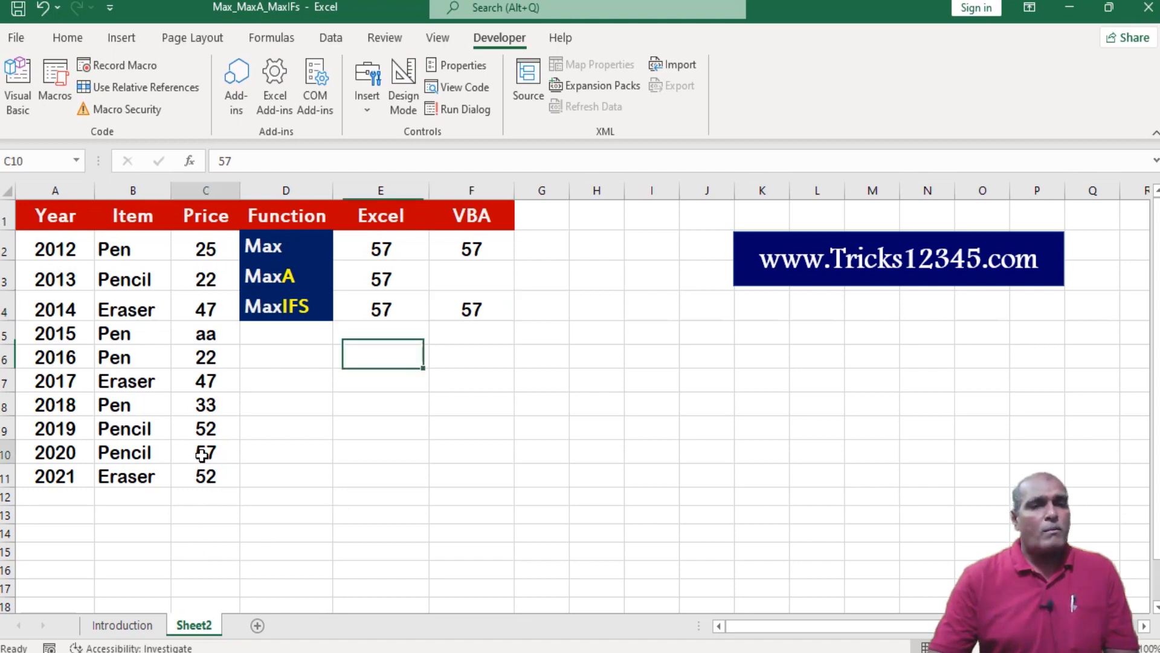
Step: Change the 2020 Pencil price in C10 to 33
left_click(205, 453)
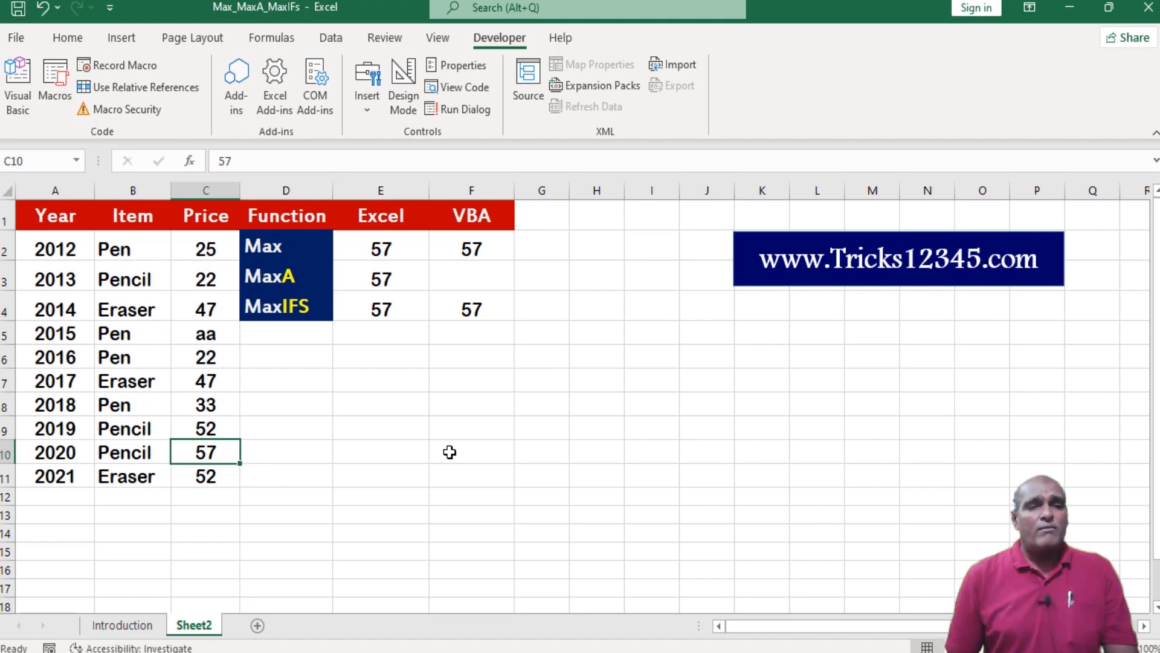
type("33")
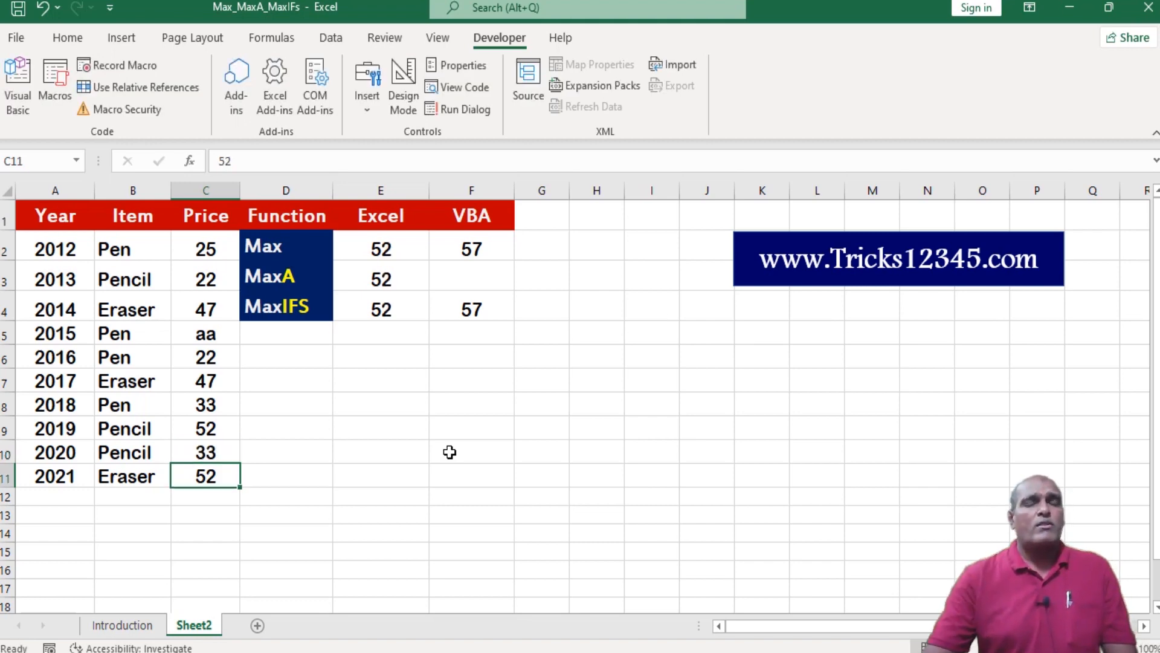
mouse_move(451, 551)
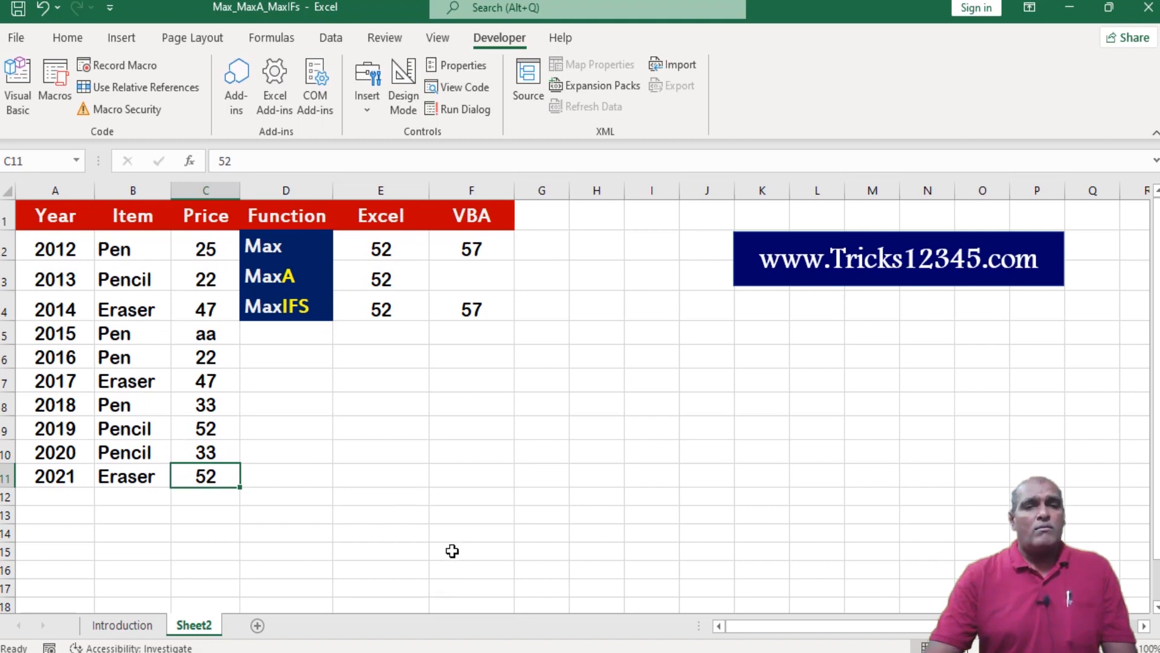
Step: Rerun Extract_Max_Values from the VBA editor so F2 and F4 on Sheet2 show 52
left_click(16, 82)
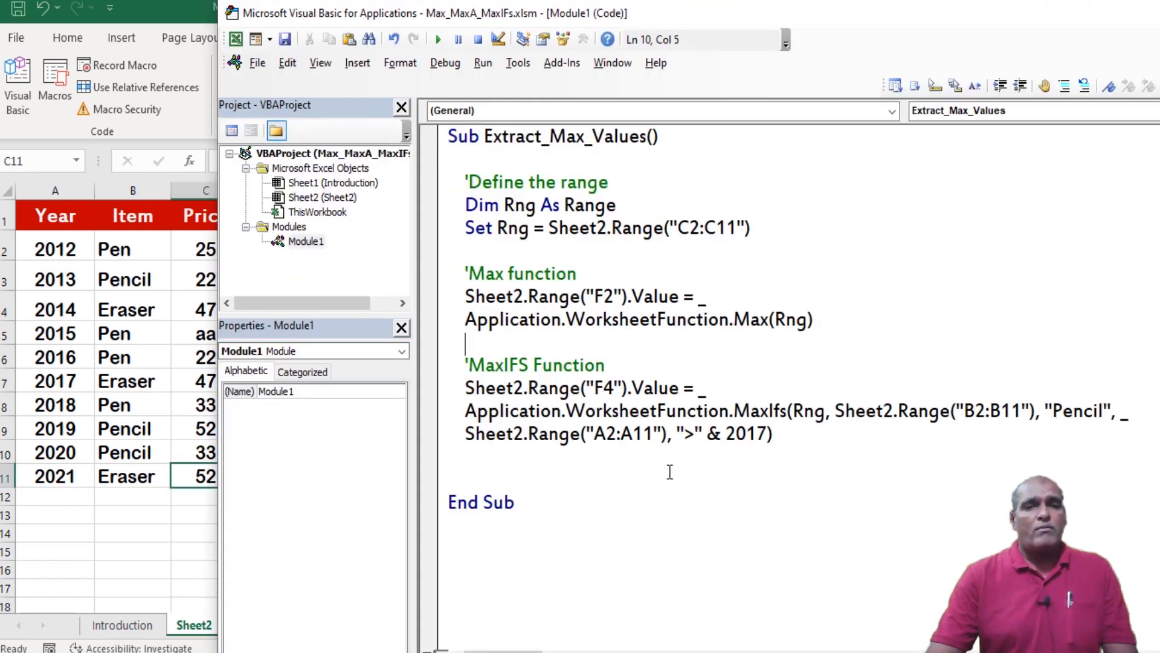
left_click(438, 39)
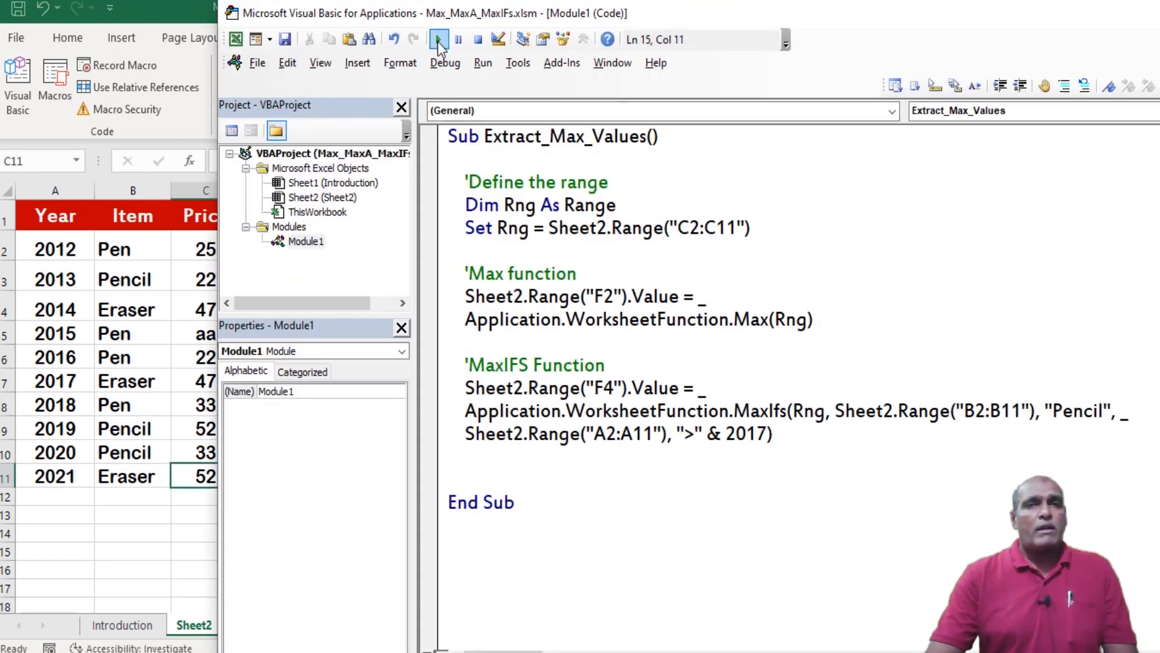
left_click(438, 39)
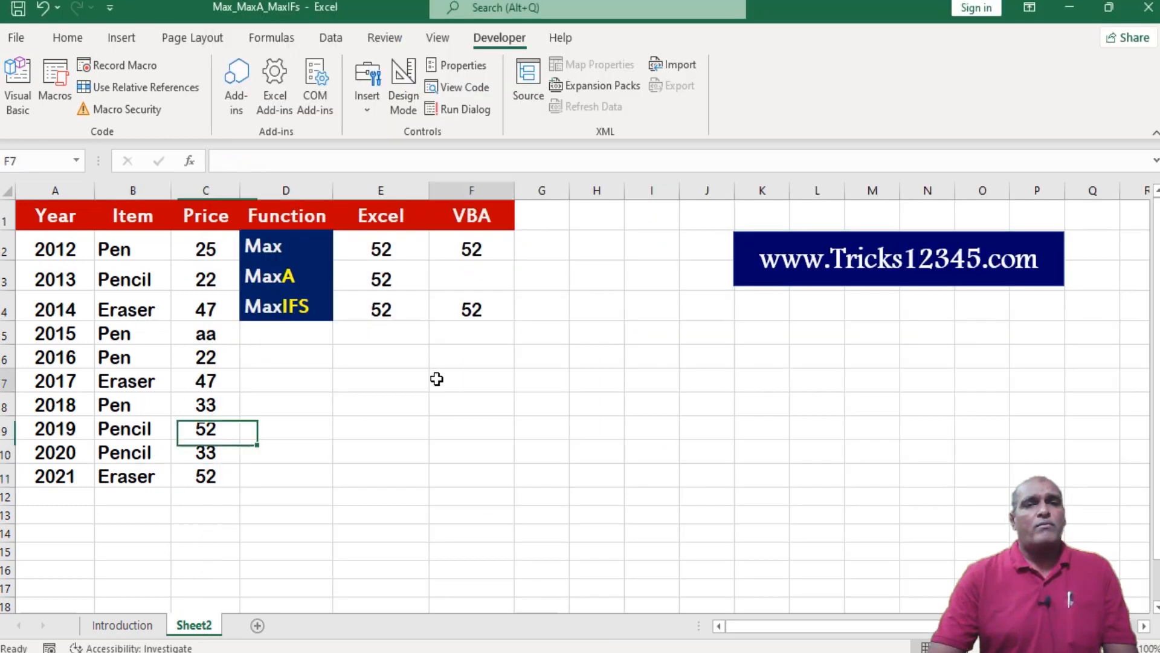
left_click(596, 309)
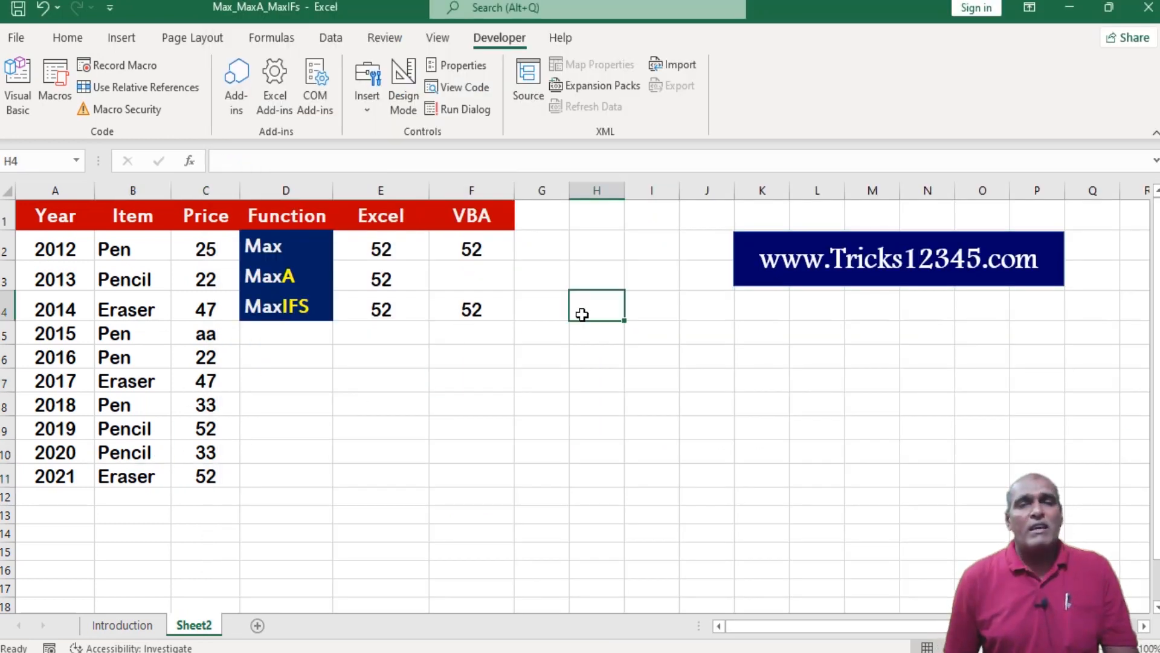